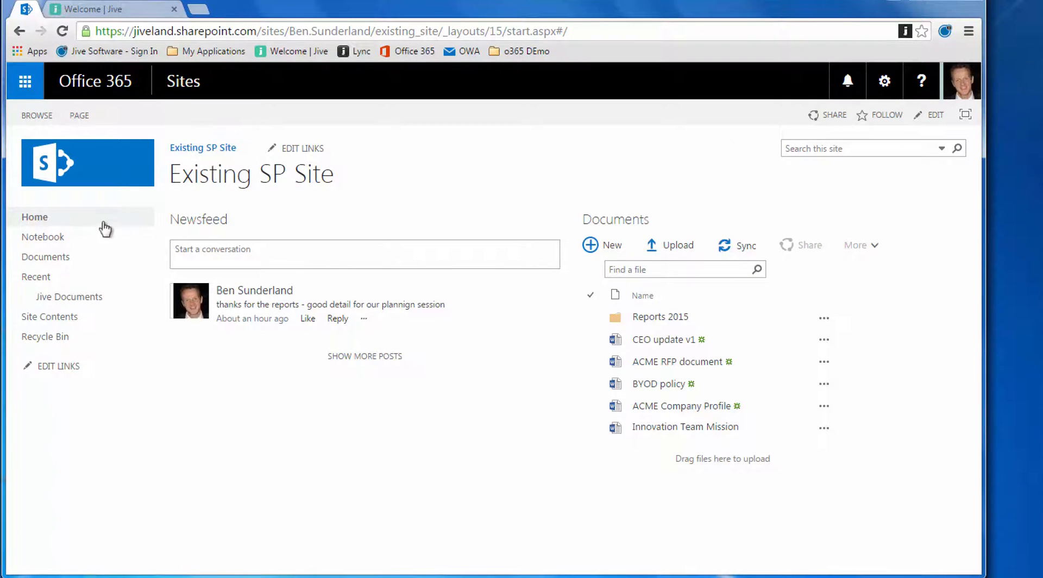
- View the Existing SP Site Documents library in SharePoint Online, then go to the Jive welcome page
left_click(46, 256)
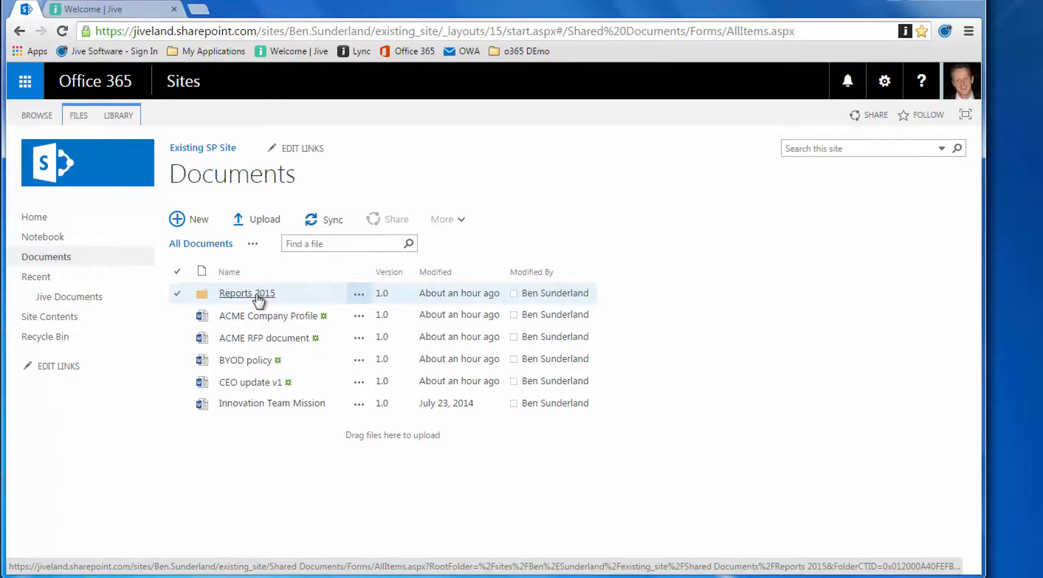
left_click(246, 293)
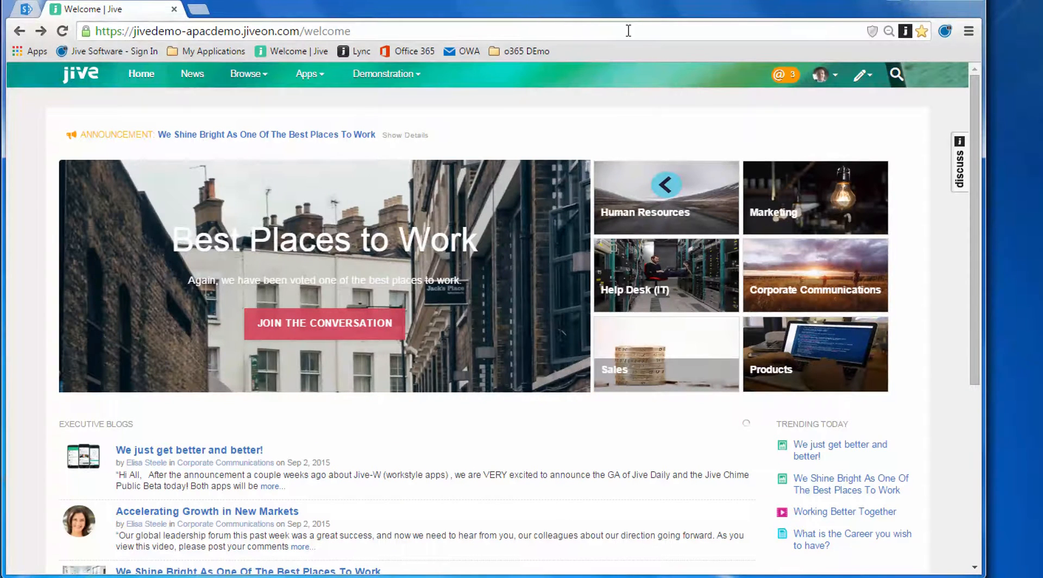
- Create a Jive group named 'sp online demo' from the pencil menu and preview it
left_click(860, 74)
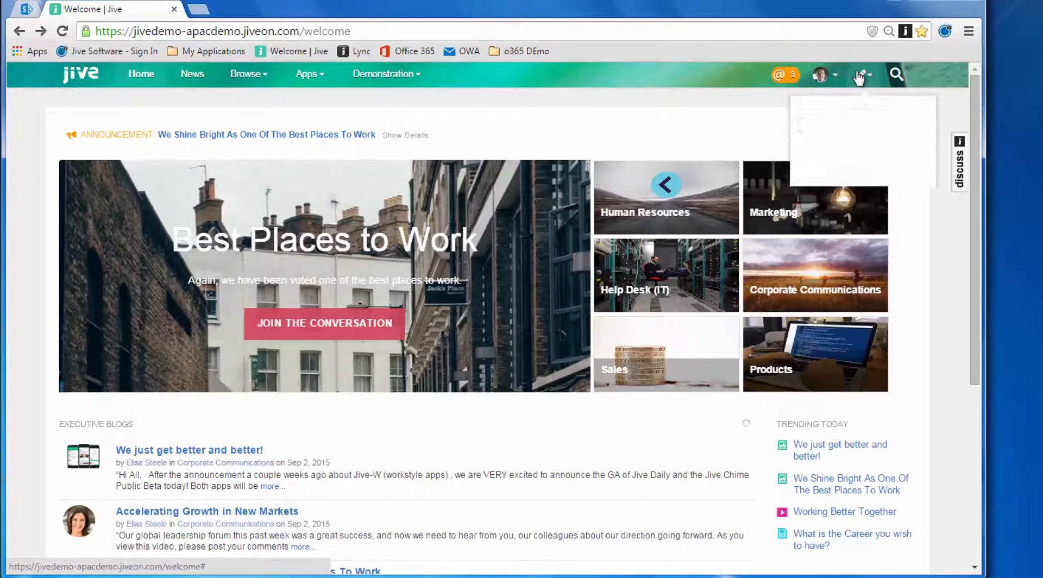
left_click(824, 468)
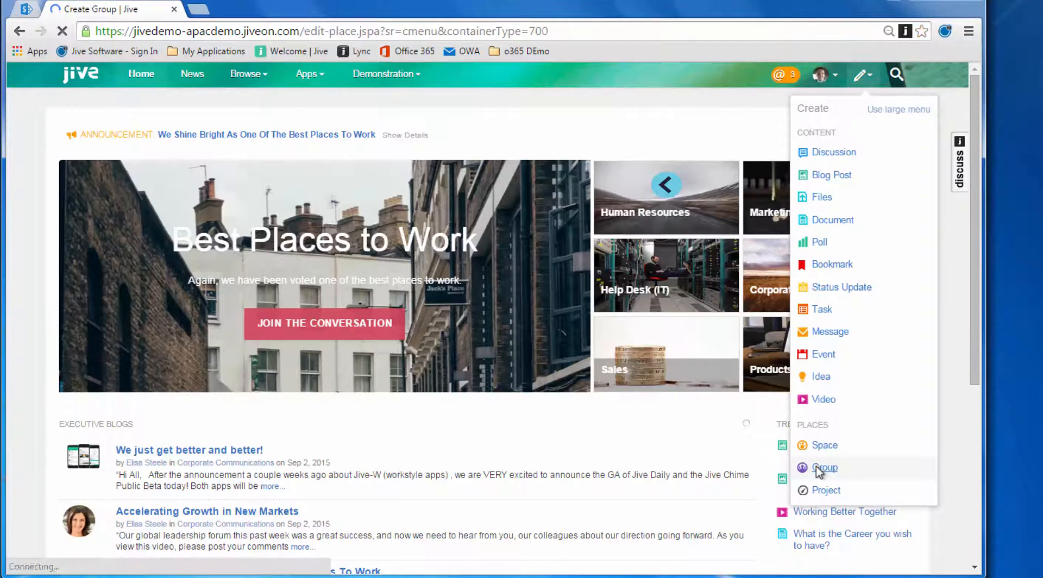
left_click(825, 468)
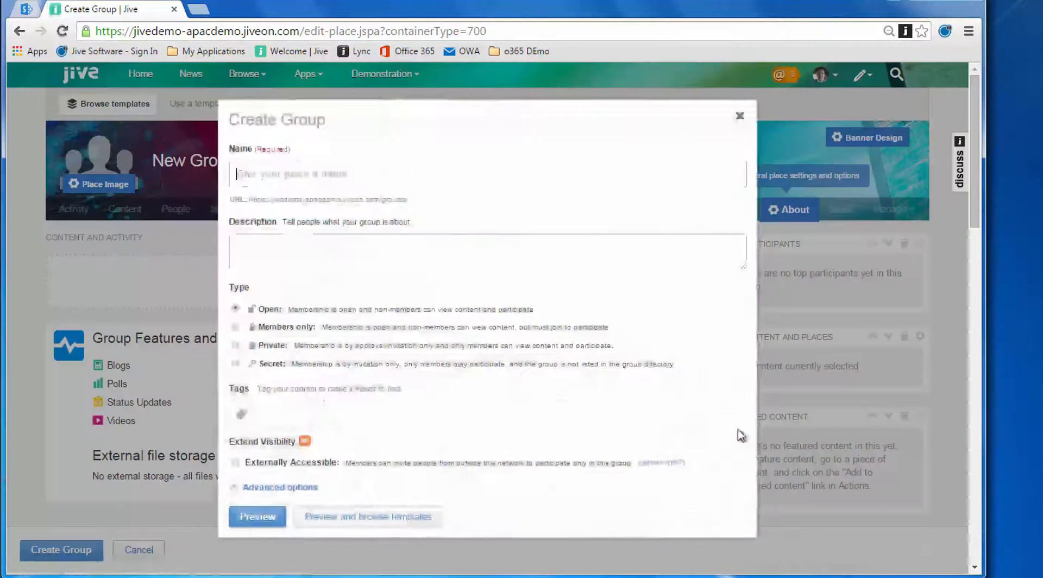
left_click(487, 173)
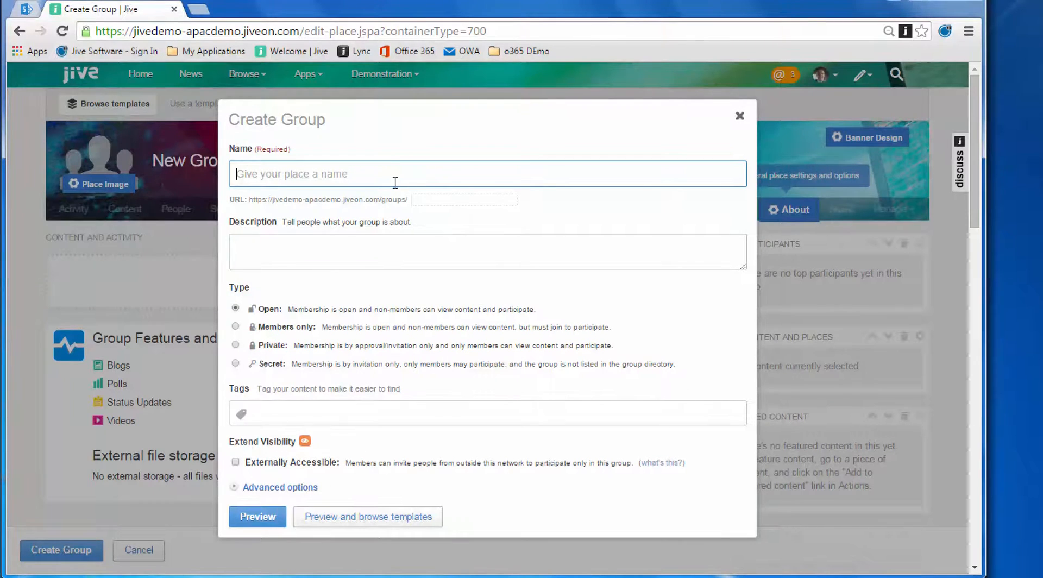
type("sp online demo")
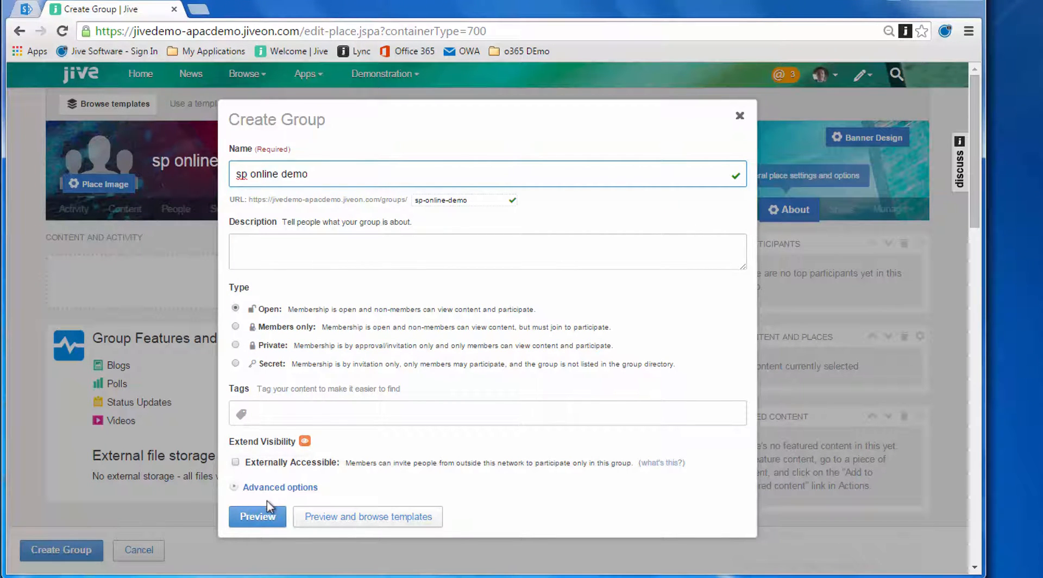
left_click(256, 516)
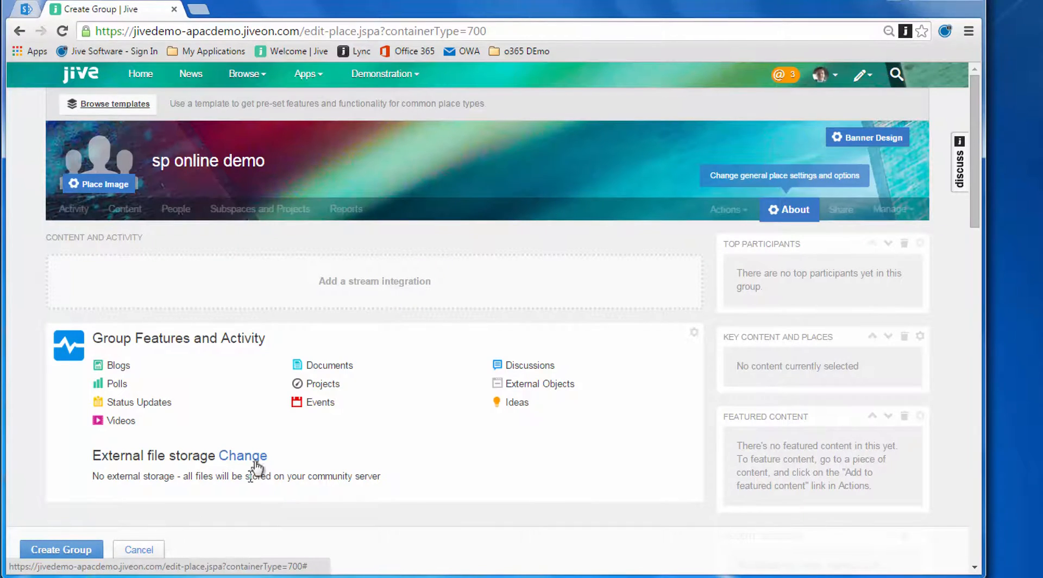
- Set the group's external file storage to SP Online & o365
left_click(243, 456)
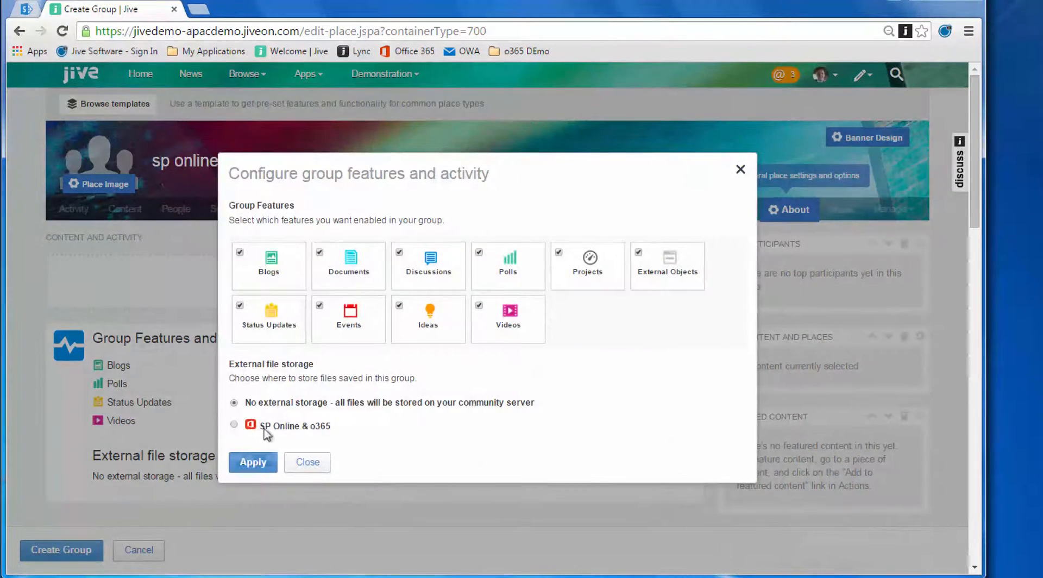
left_click(233, 425)
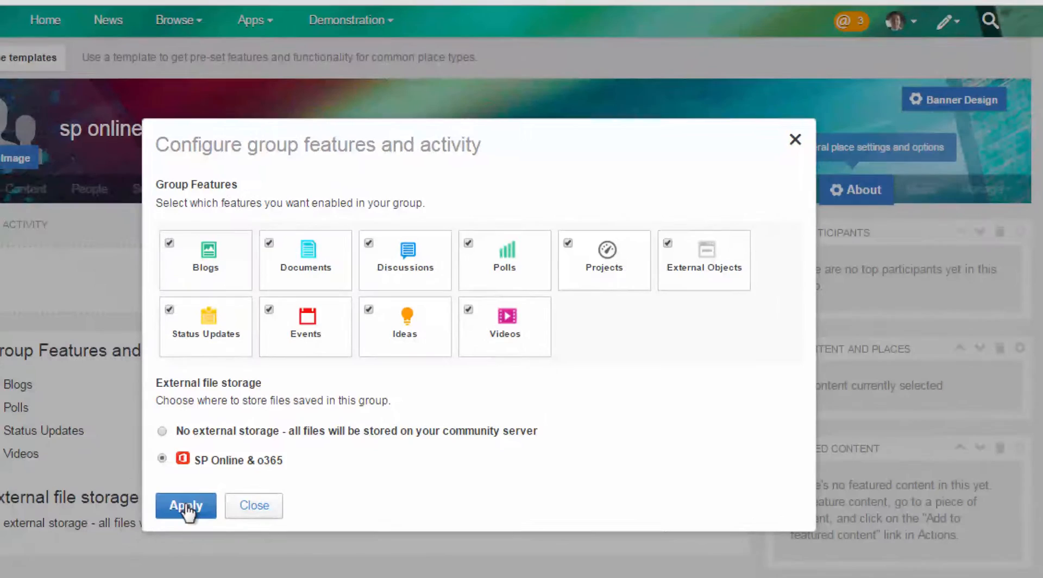
left_click(186, 505)
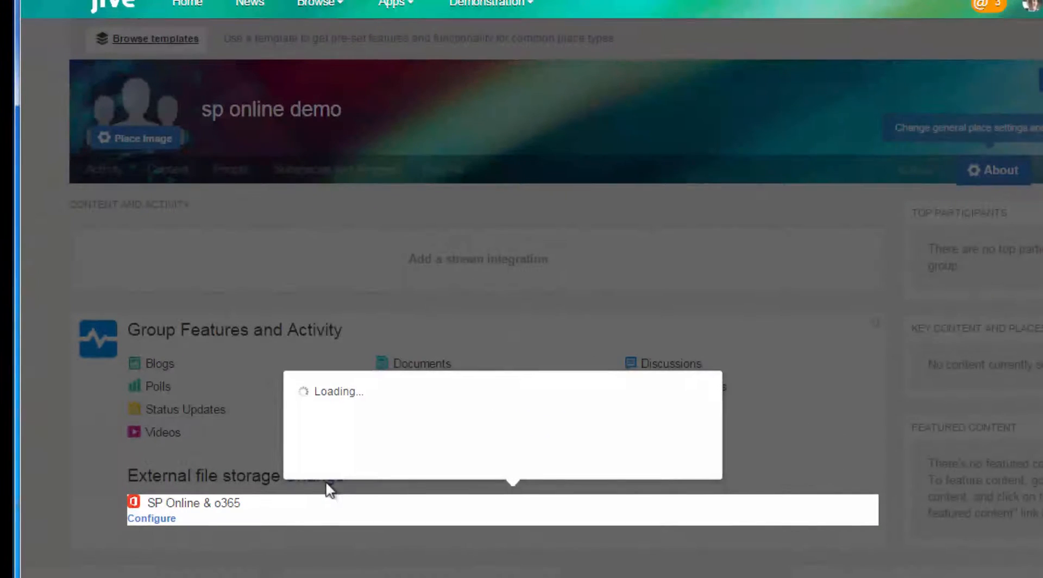
- Link storage to the Existing SP Site Documents library and create the group
left_click(151, 518)
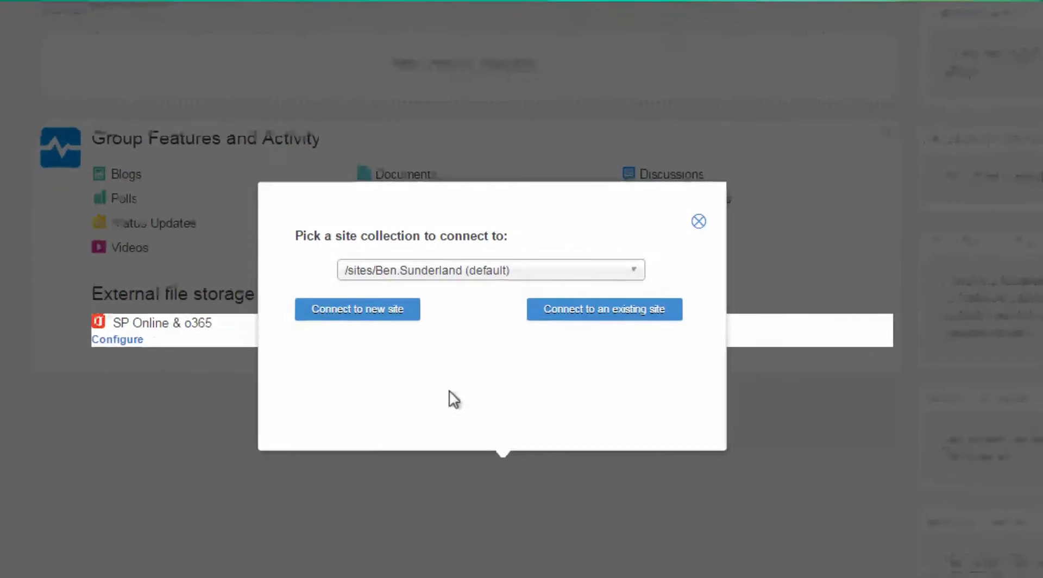
left_click(604, 309)
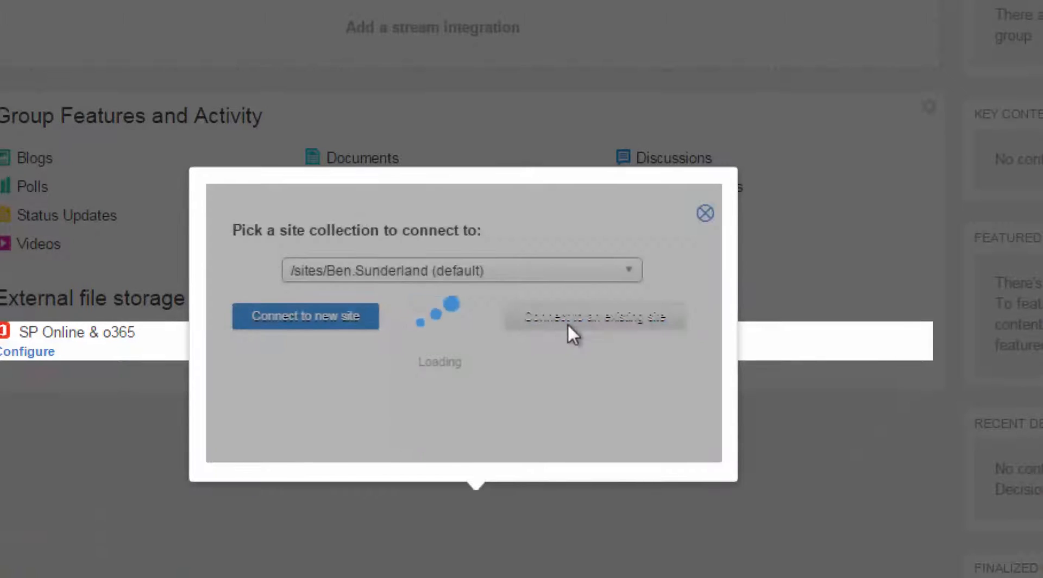
left_click(593, 316)
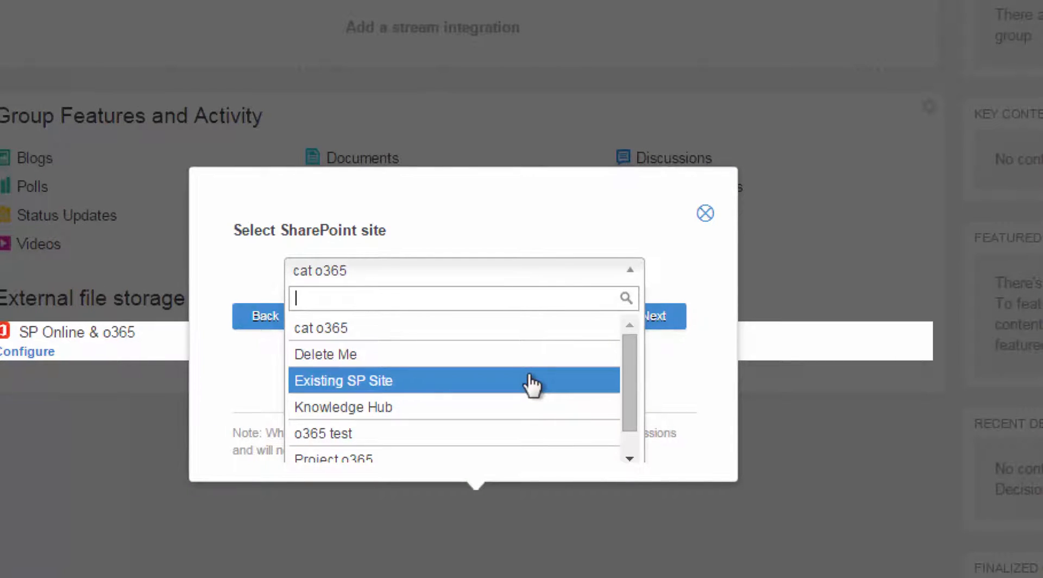
left_click(344, 380)
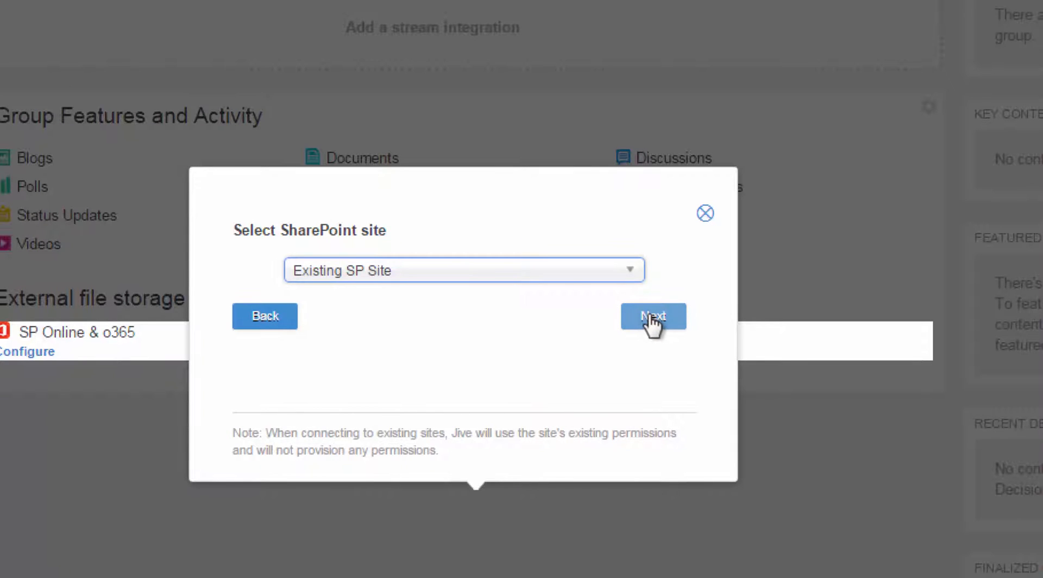
left_click(652, 316)
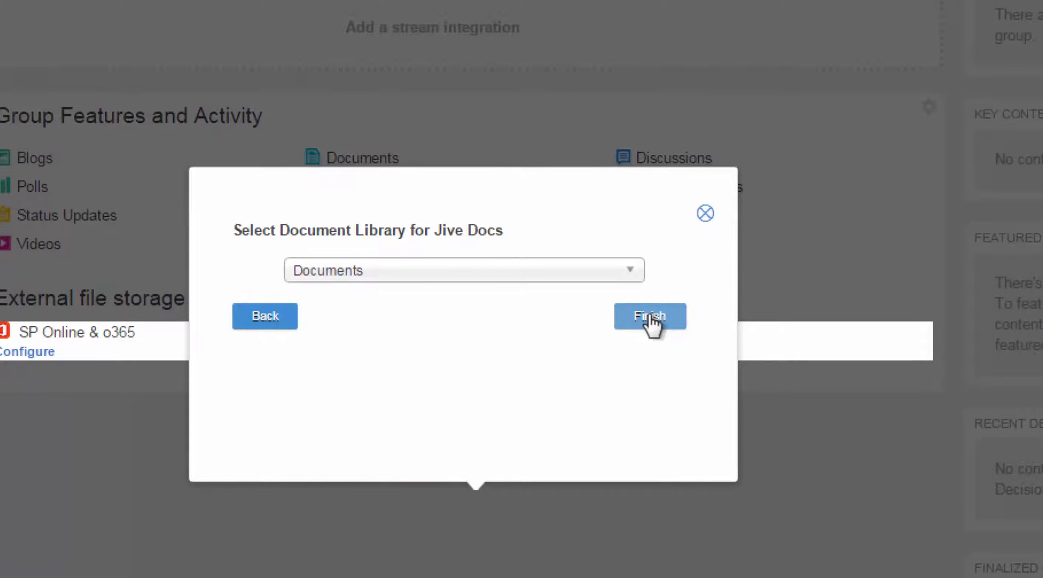
left_click(649, 315)
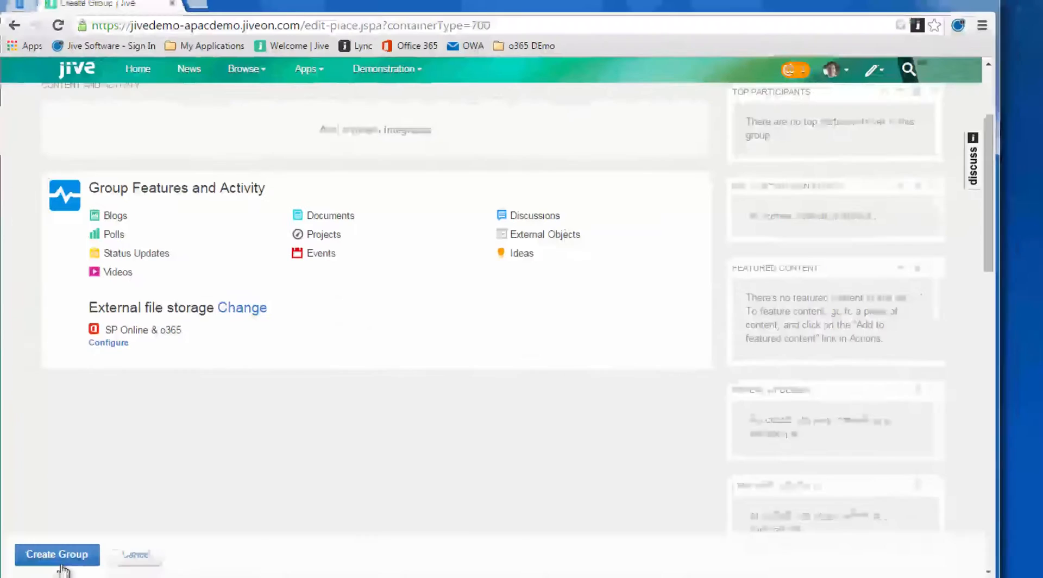
left_click(57, 554)
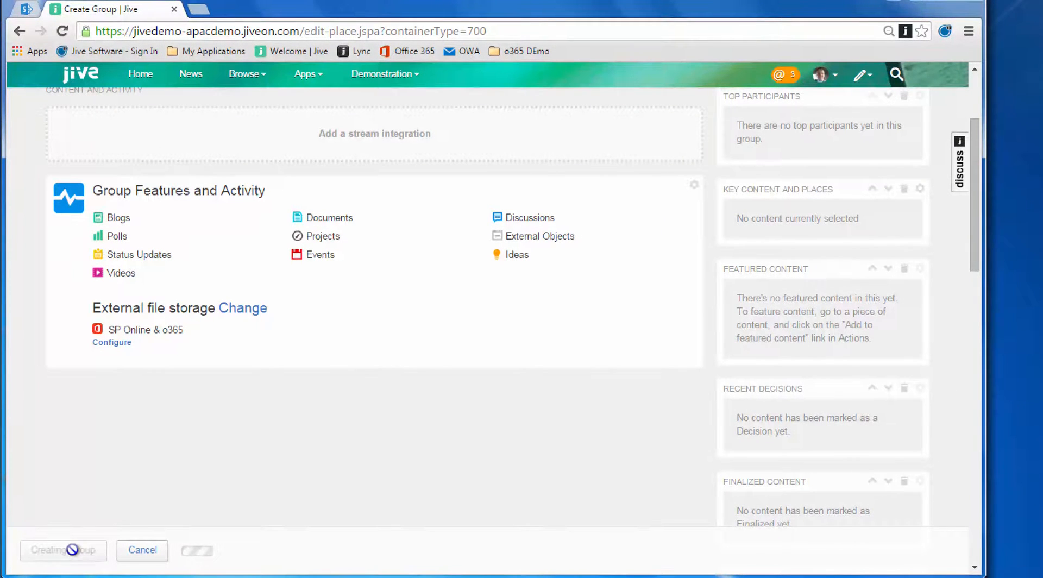
left_click(62, 550)
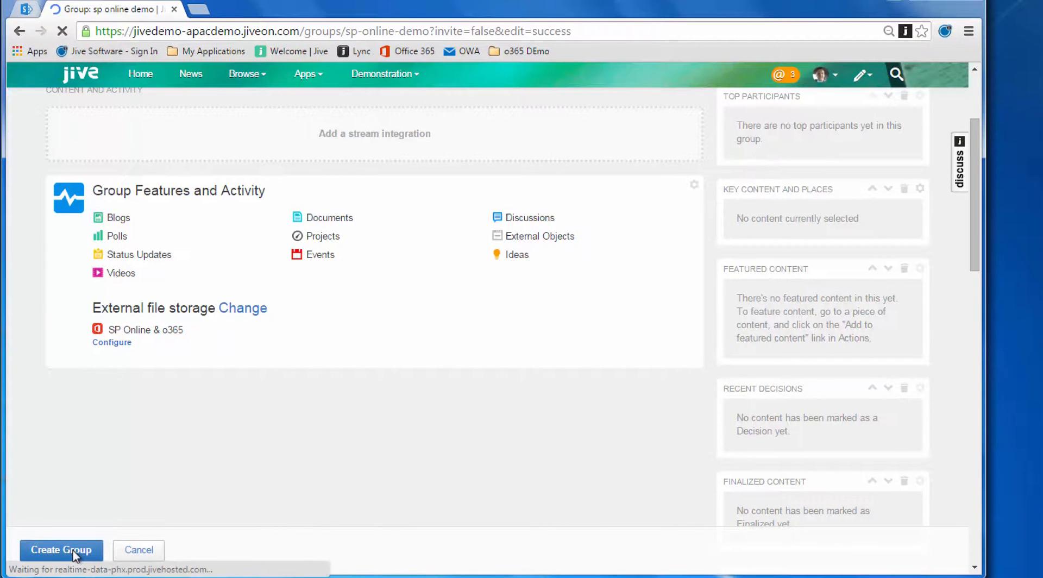
- Show the group's Content tab with its nine synced files as a detailed list
left_click(62, 550)
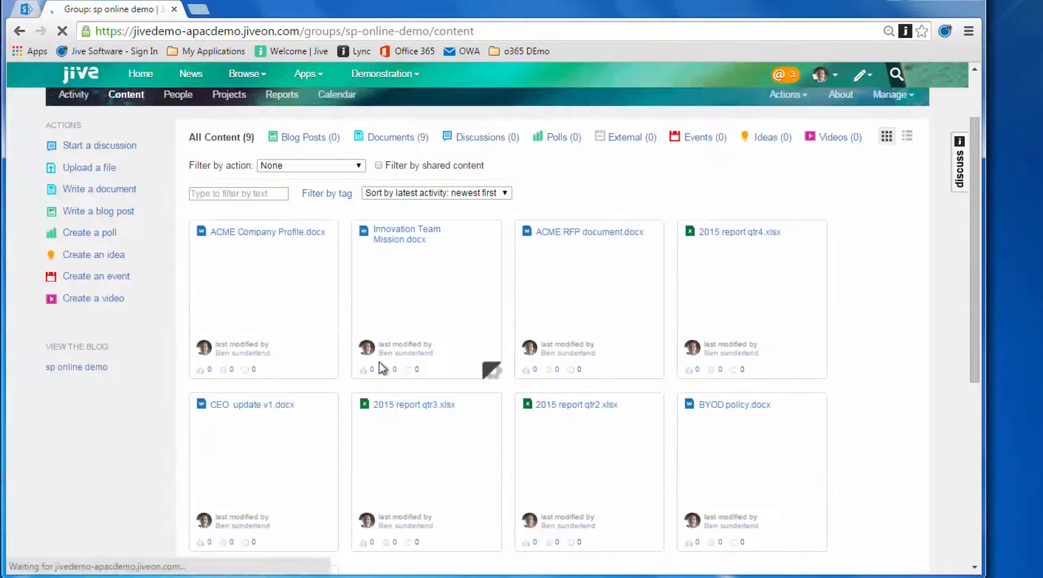
left_click(906, 137)
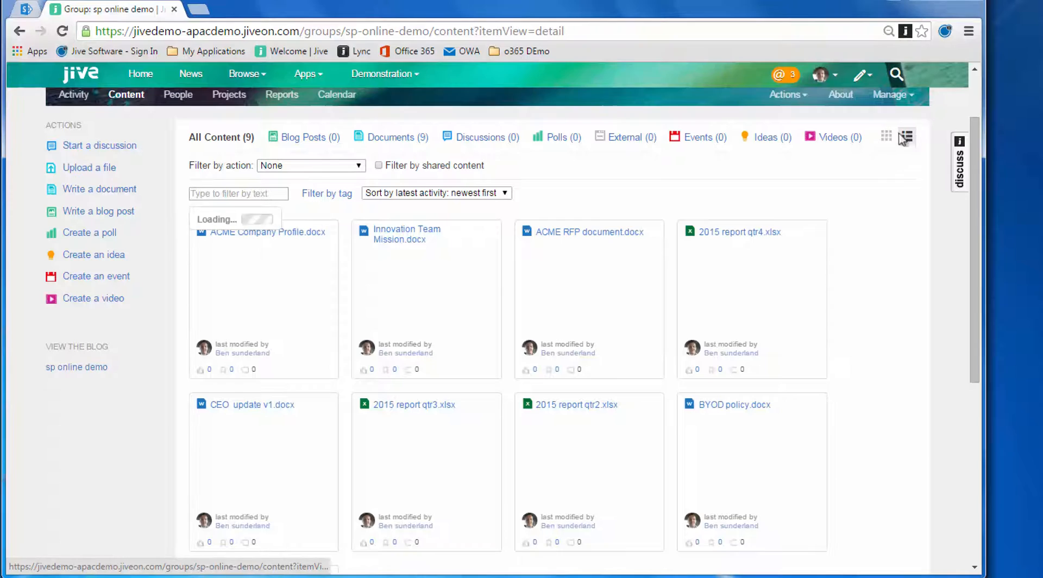
left_click(905, 136)
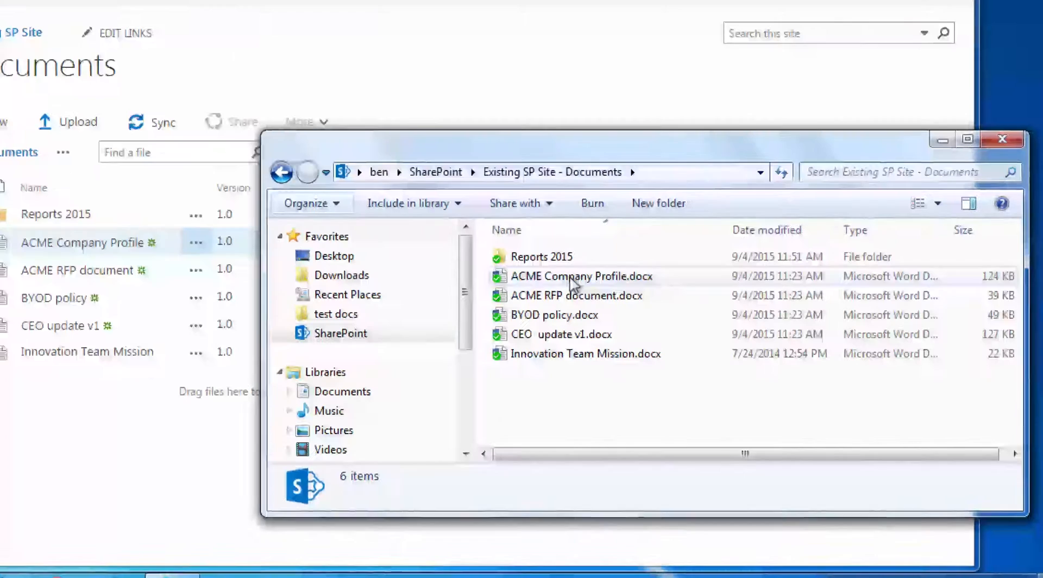
- Copy Procedure 342a - Anual Leave.docx from test docs into Existing SP Site - Documents
double_click(539, 256)
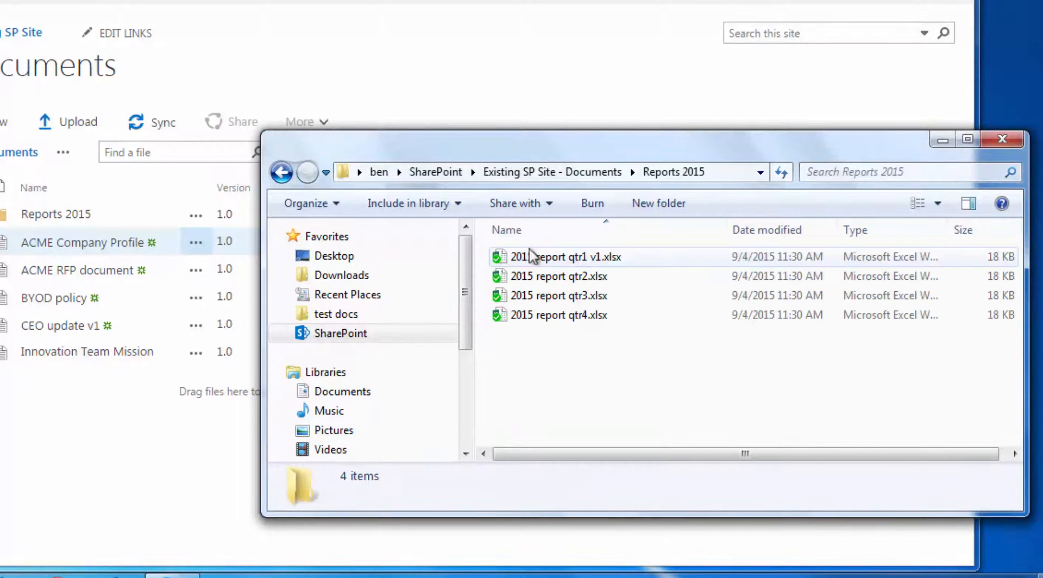
left_click(281, 172)
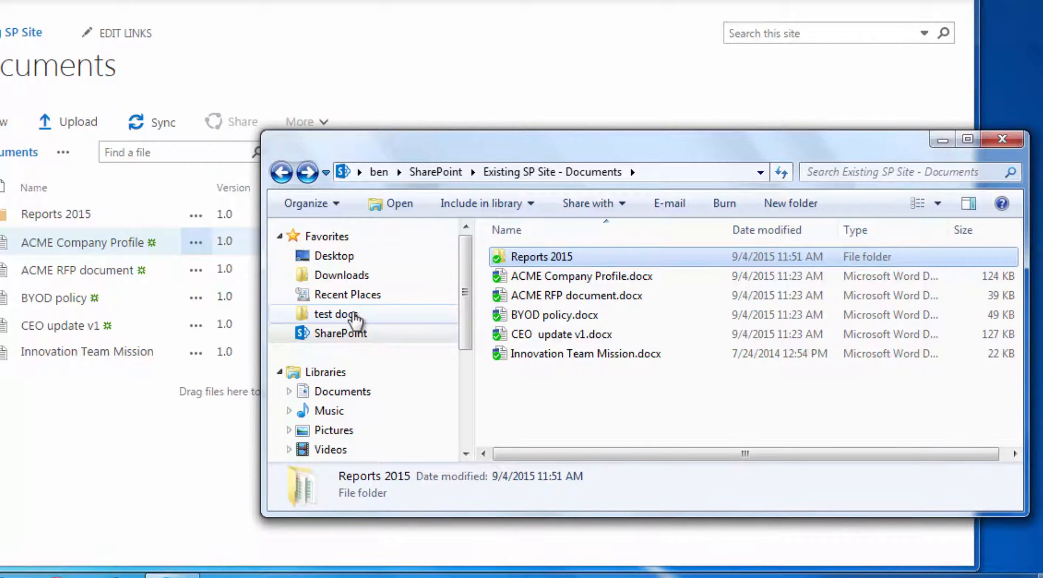
double_click(336, 314)
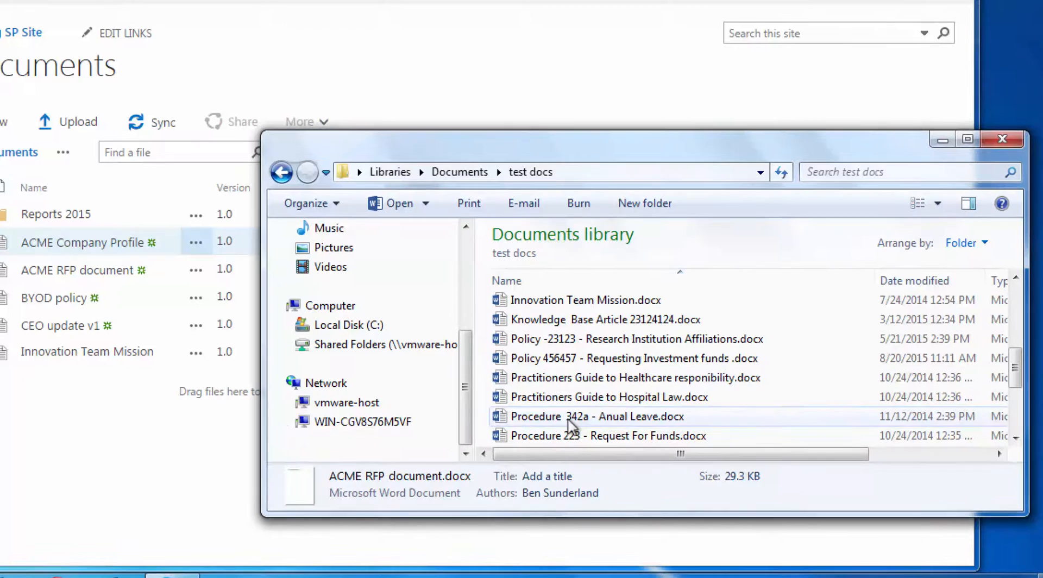
right_click(595, 416)
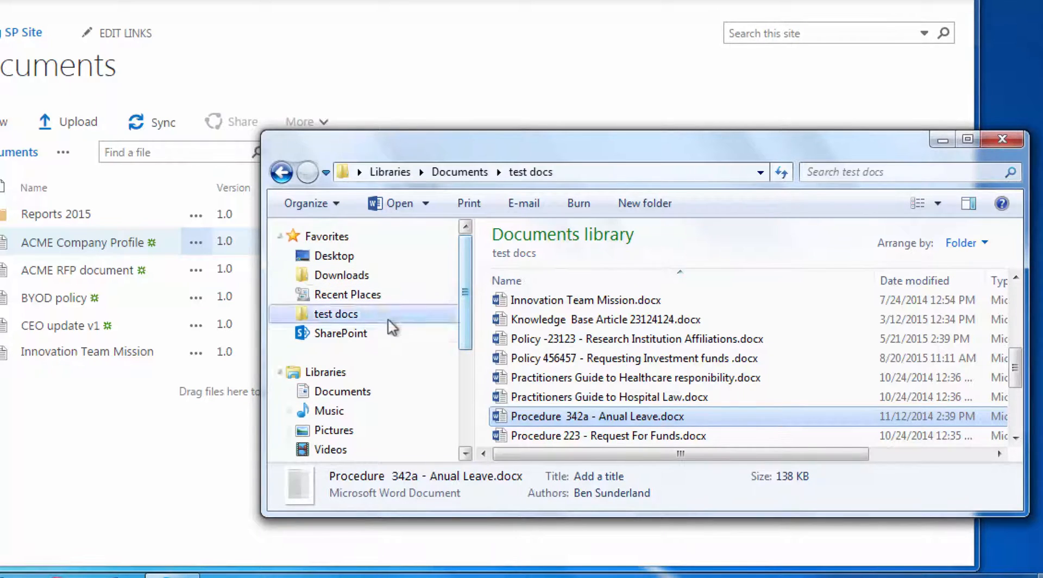
left_click(340, 332)
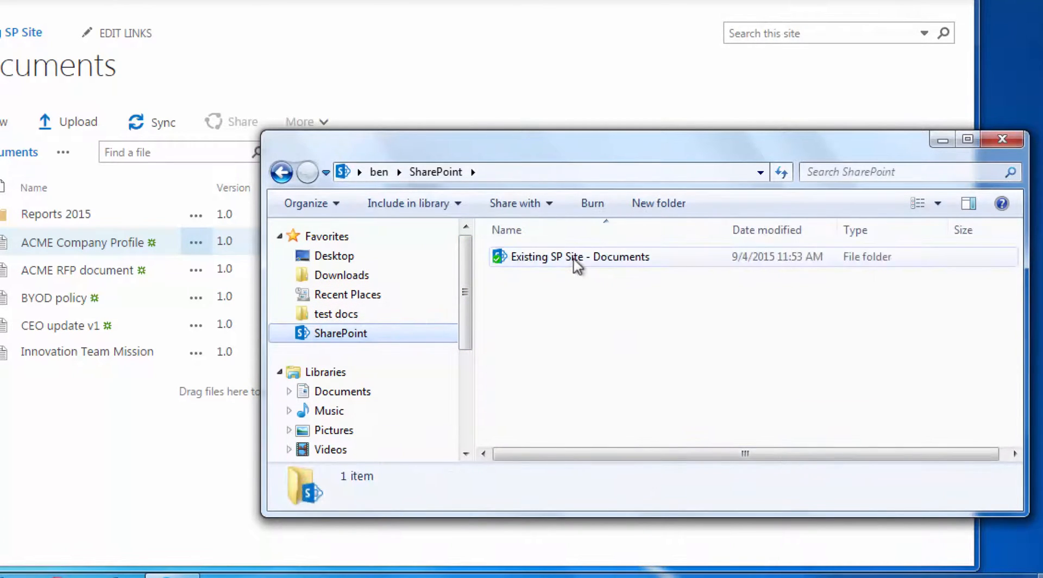
double_click(579, 256)
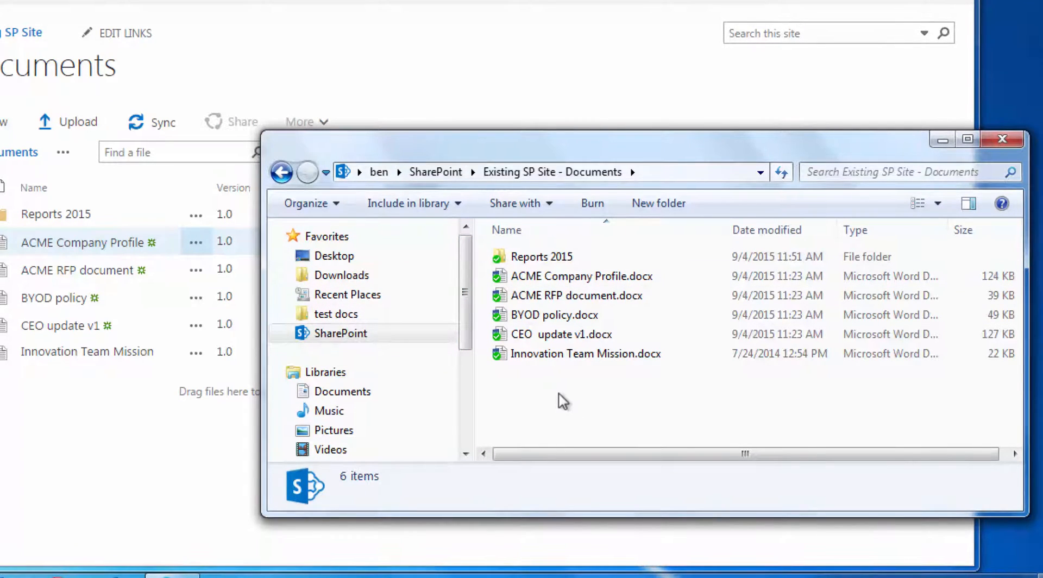
right_click(562, 400)
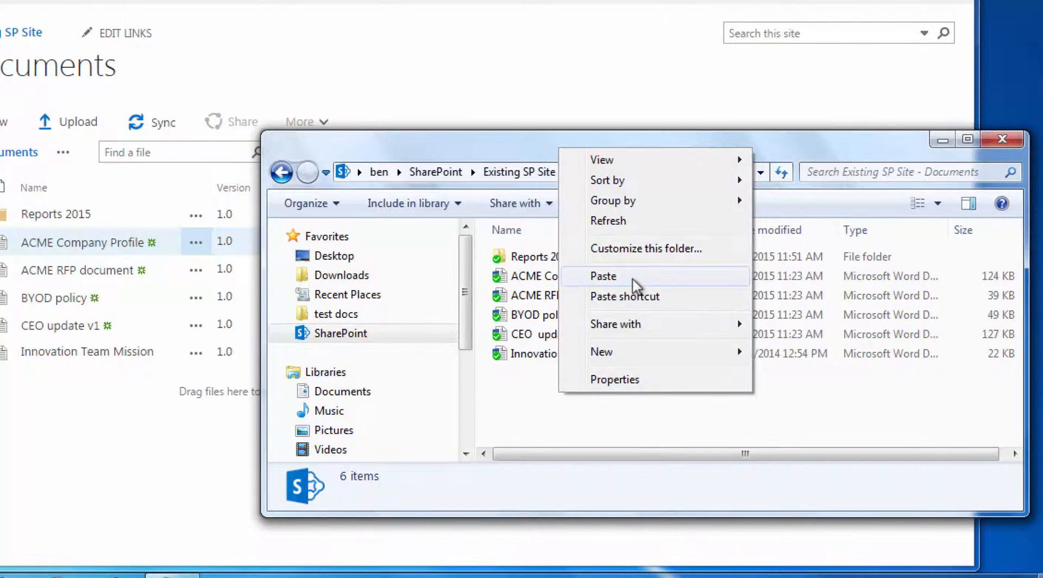
left_click(602, 276)
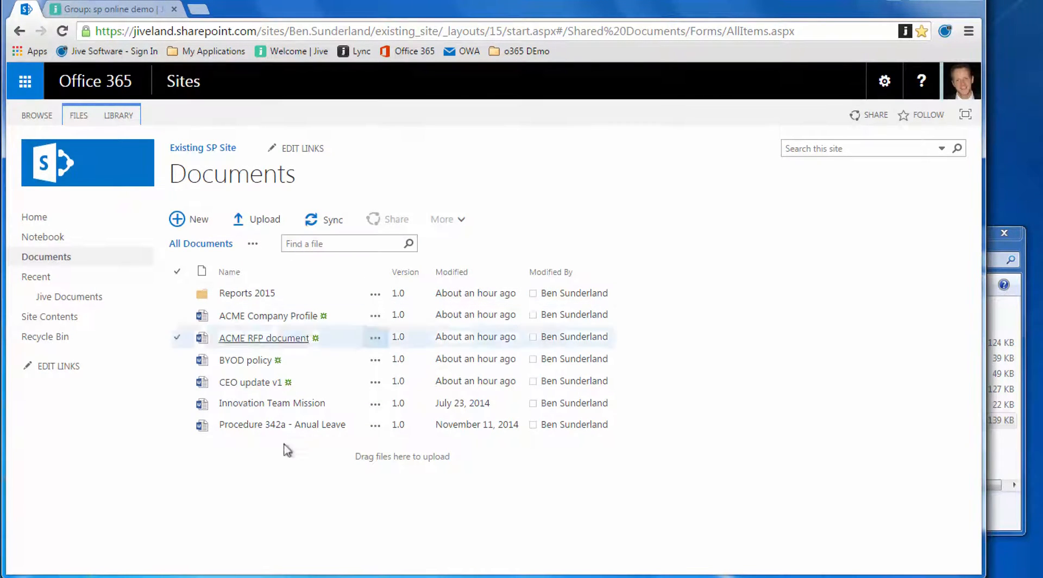
- Refresh the Jive group content so Procedure 342a - Anual Leave.docx appears at the top
left_click(282, 425)
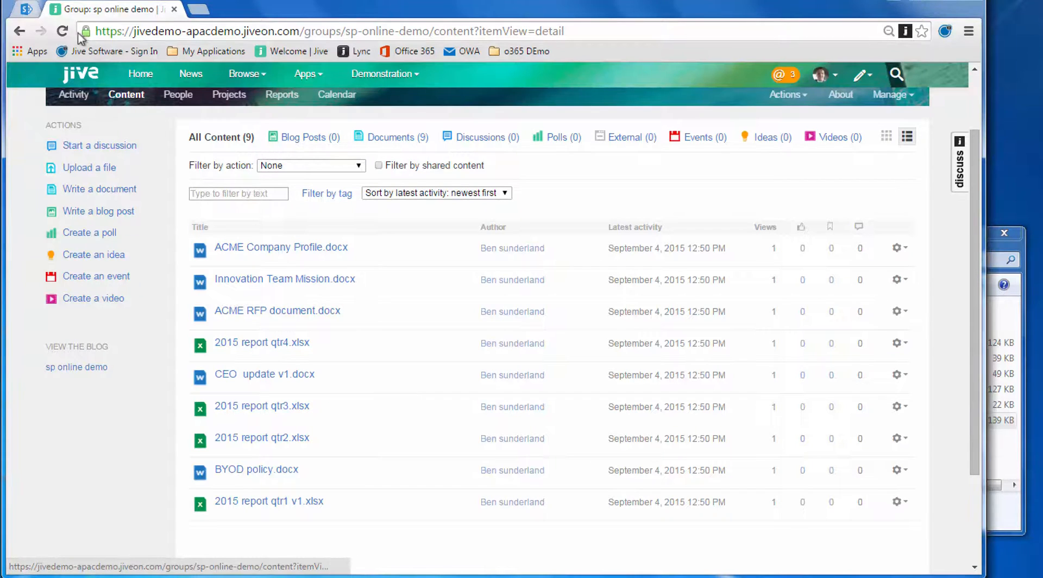
left_click(61, 31)
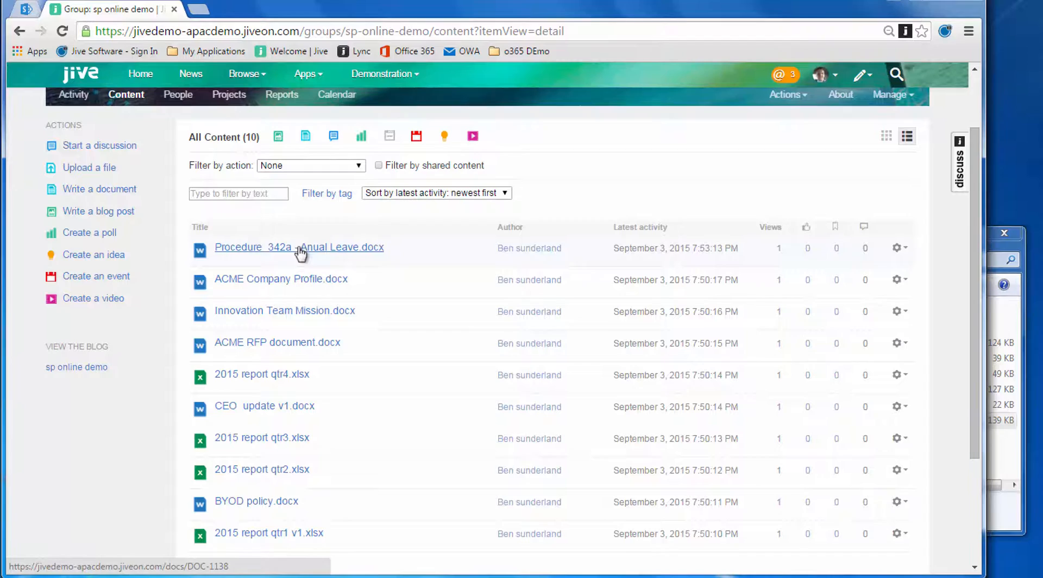
- Open Procedure 342a - Anual Leave.docx from the group and launch it in Word Online
left_click(299, 247)
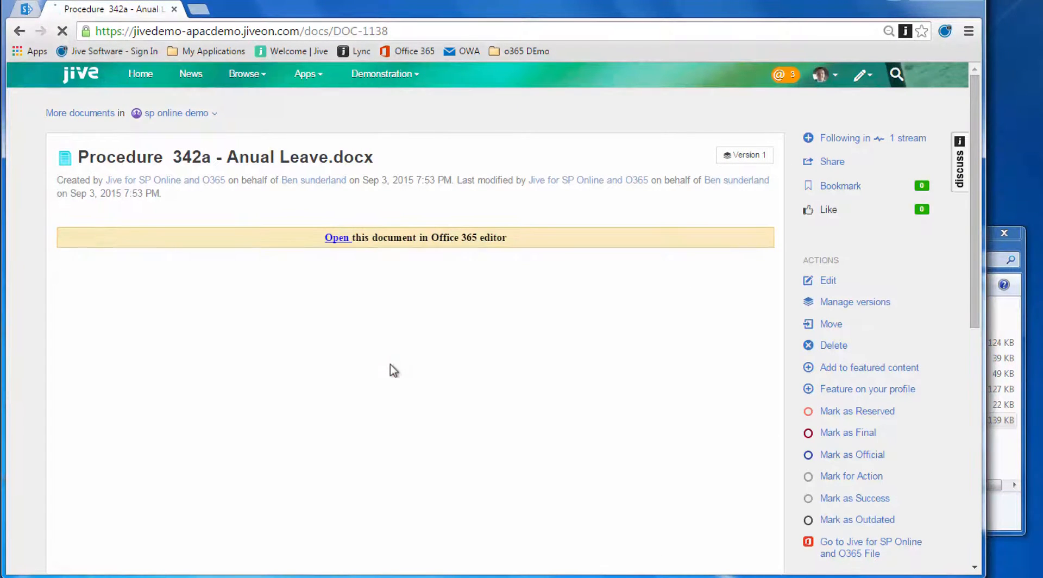
left_click(337, 237)
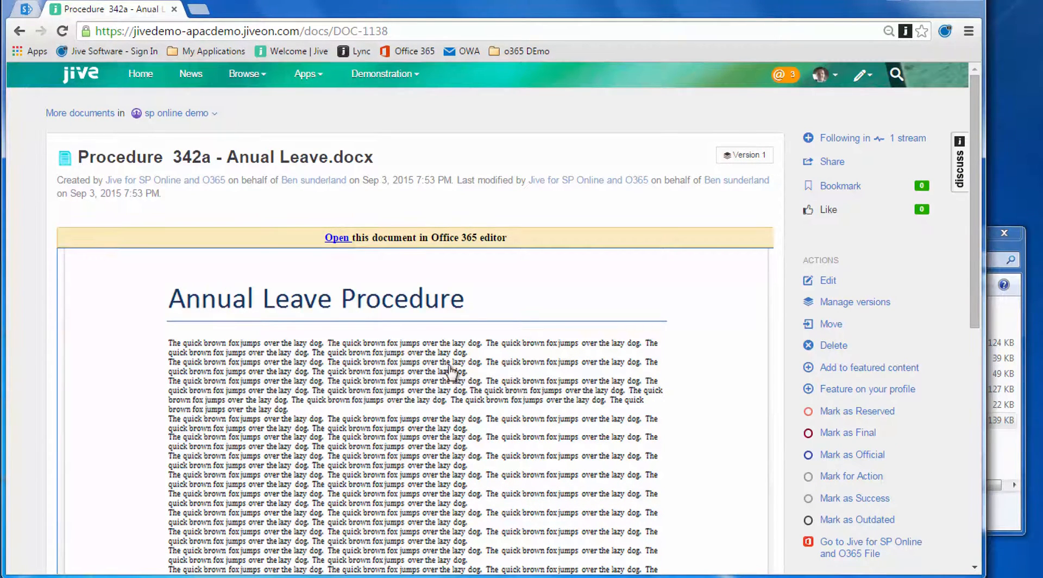
mouse_move(755, 178)
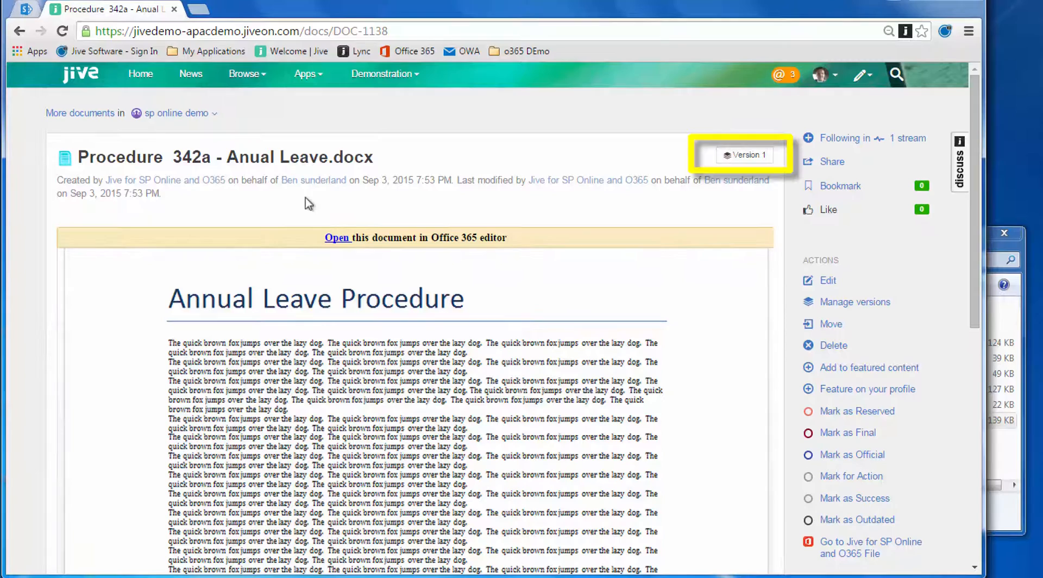
left_click(337, 238)
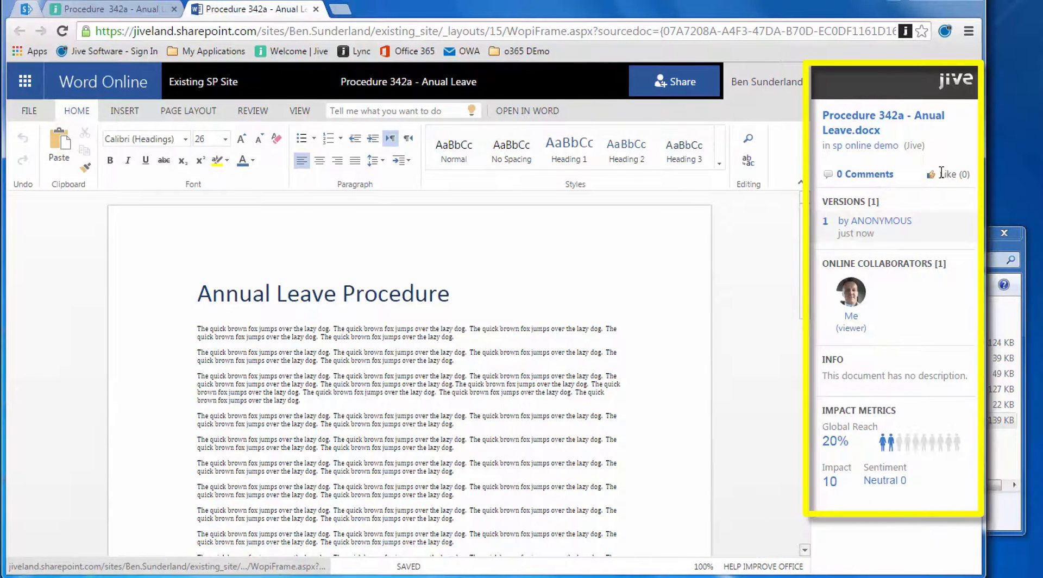
- Add the comment 'Great work' in the Jive side panel, then close the comments window
left_click(865, 174)
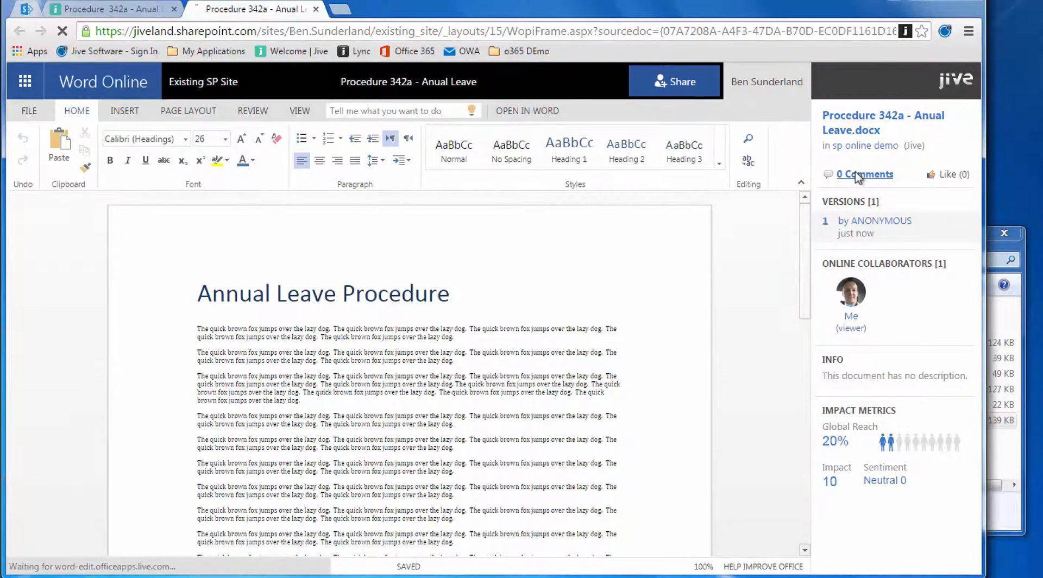
left_click(865, 174)
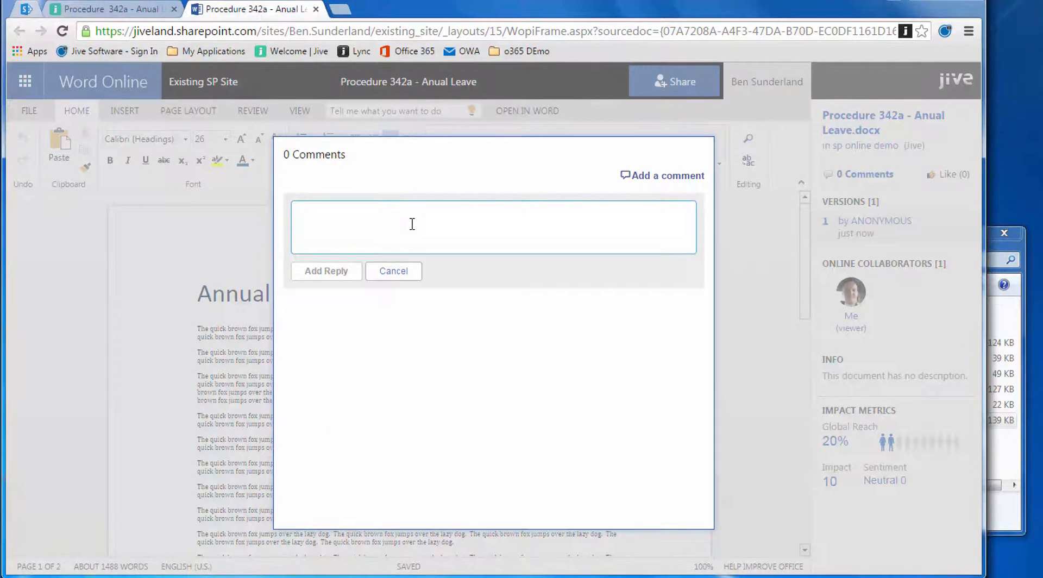
type("Great wor")
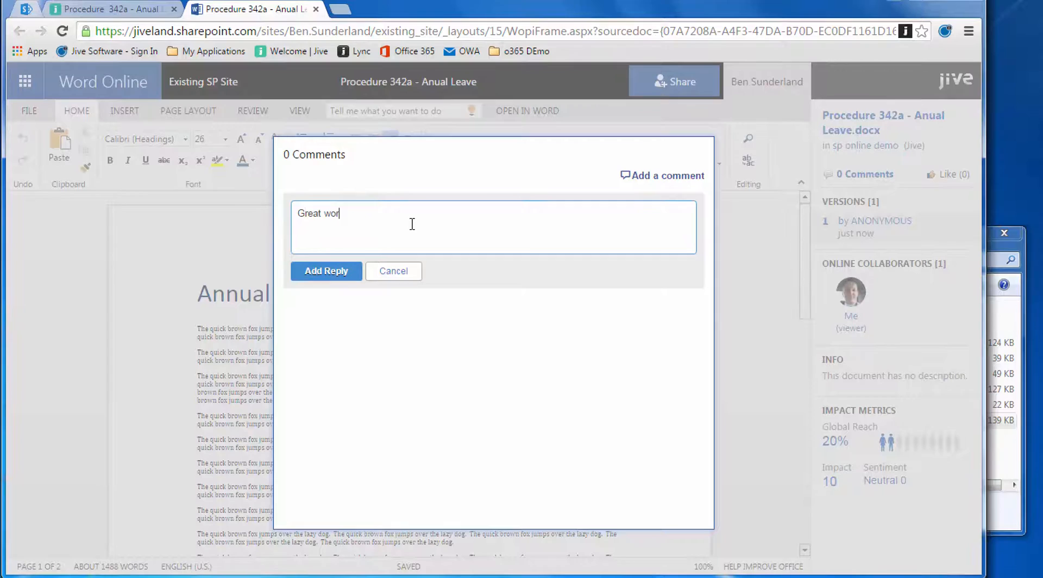
left_click(325, 270)
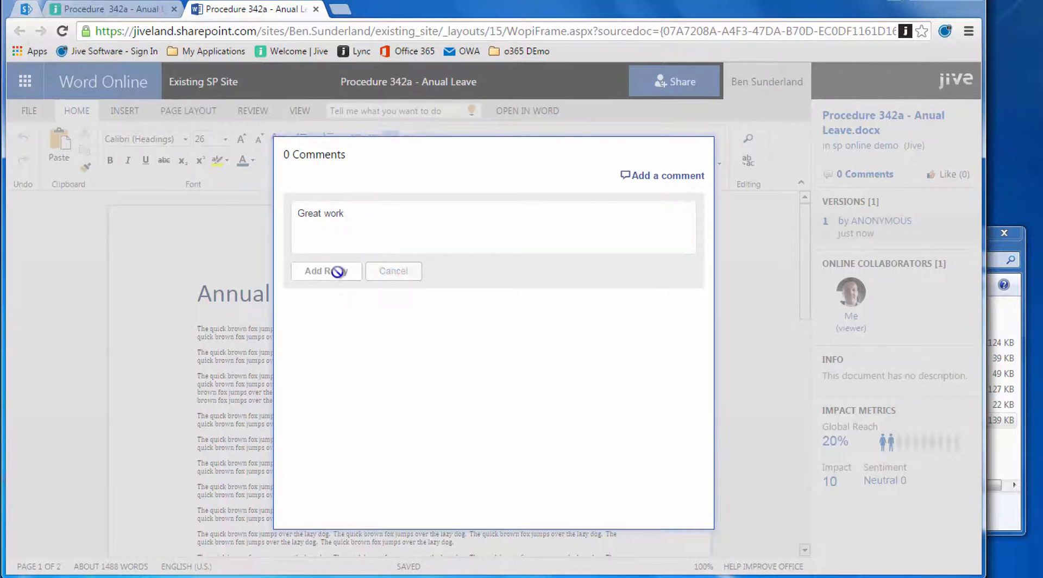
left_click(320, 271)
type(" - Vers")
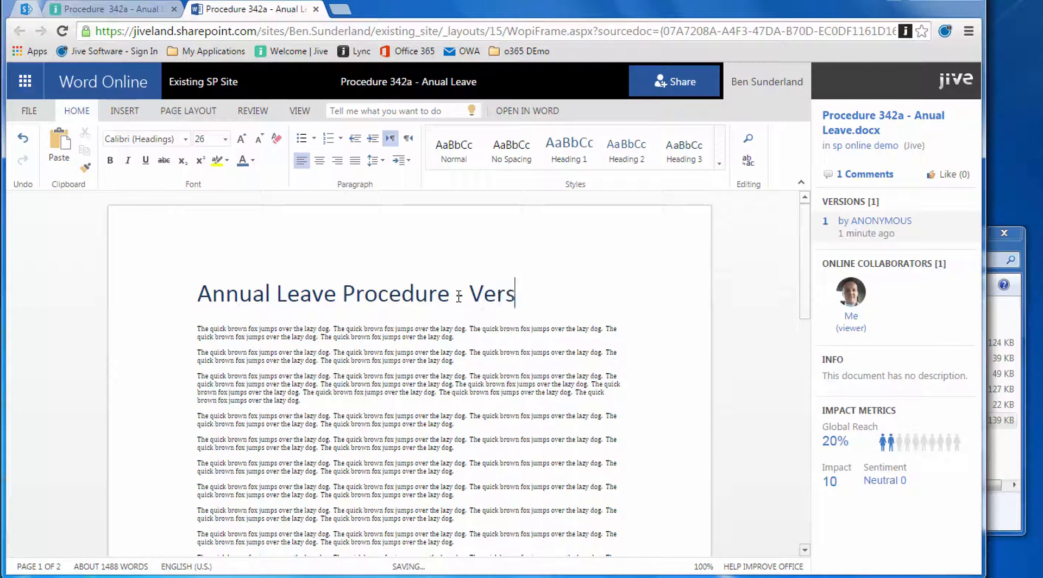
- Append ' - Version 2' to the 'Annual Leave Procedure' heading
type("ion 2")
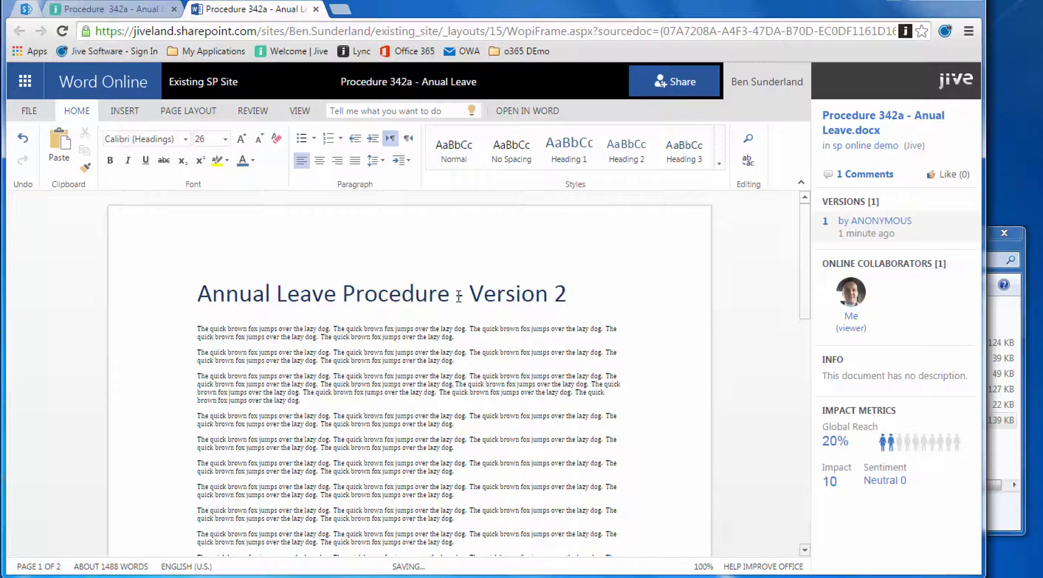
type("-")
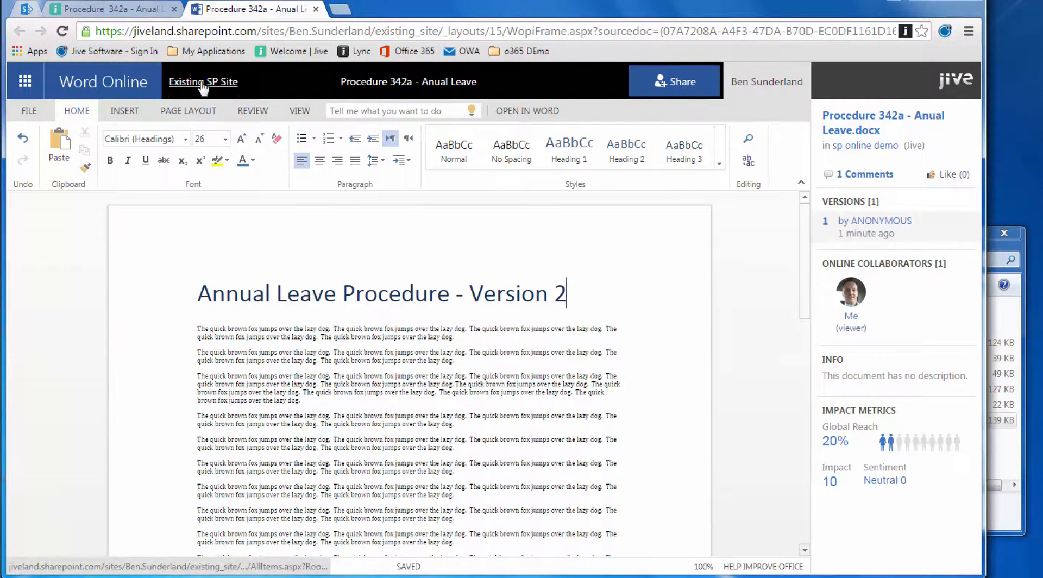
- Confirm Procedure 342a shows version 2.0 in SharePoint, then return to the Jive document
left_click(202, 80)
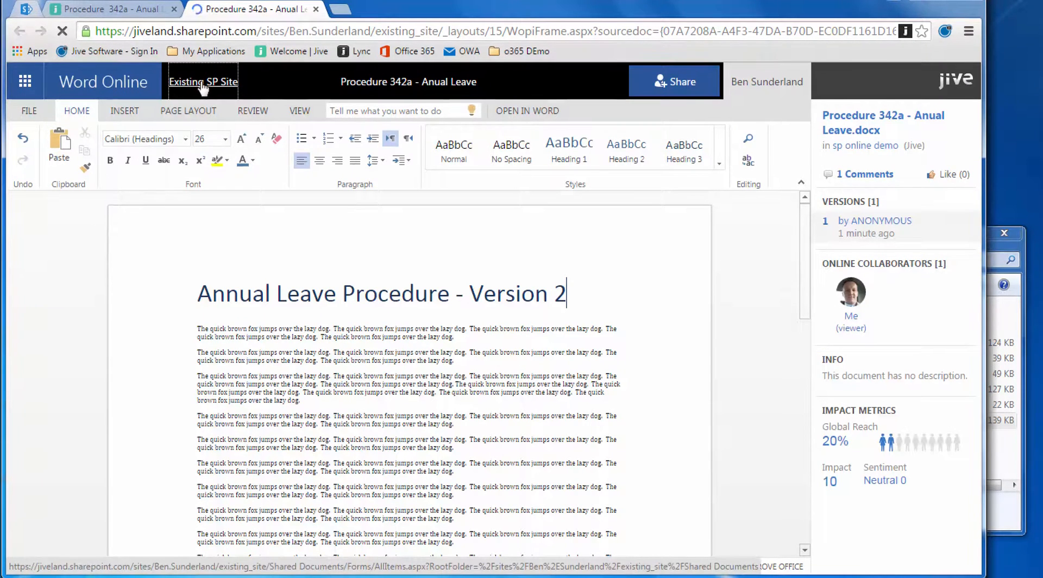
left_click(202, 82)
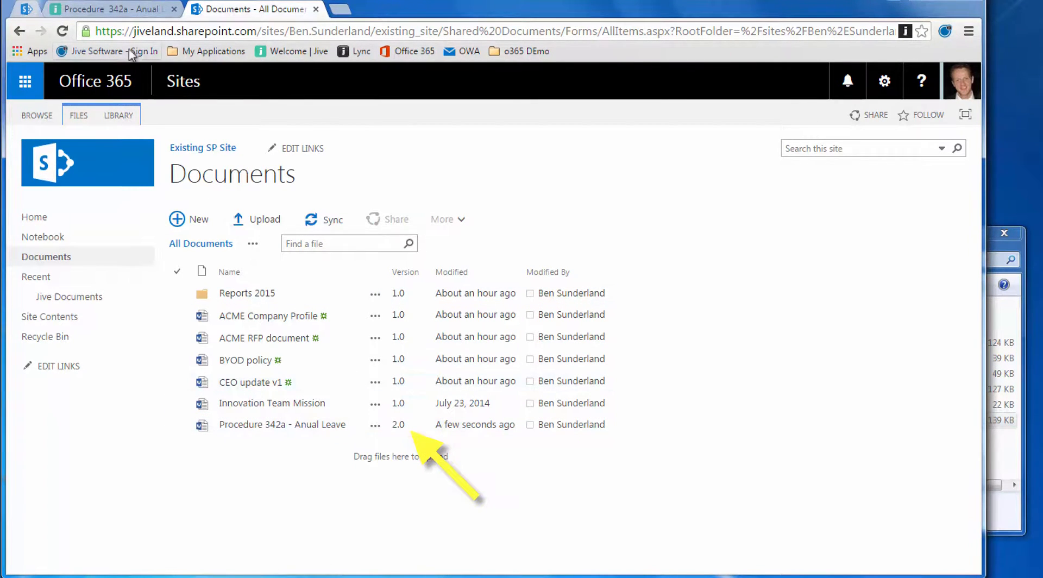
left_click(106, 9)
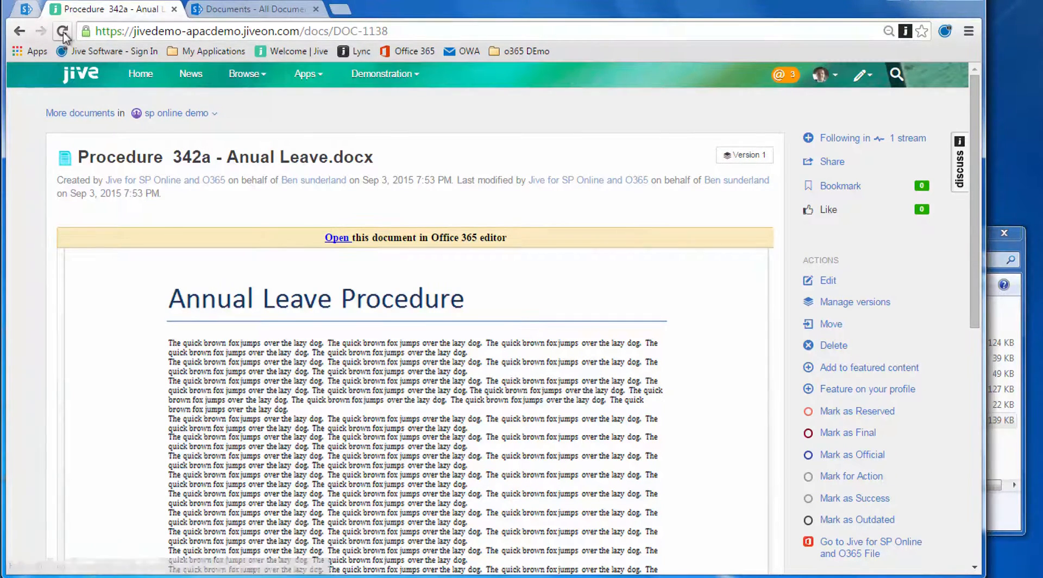
- Reload the Version 2 Procedure page, scroll to comments, and mark 'Great work' helpful
left_click(63, 31)
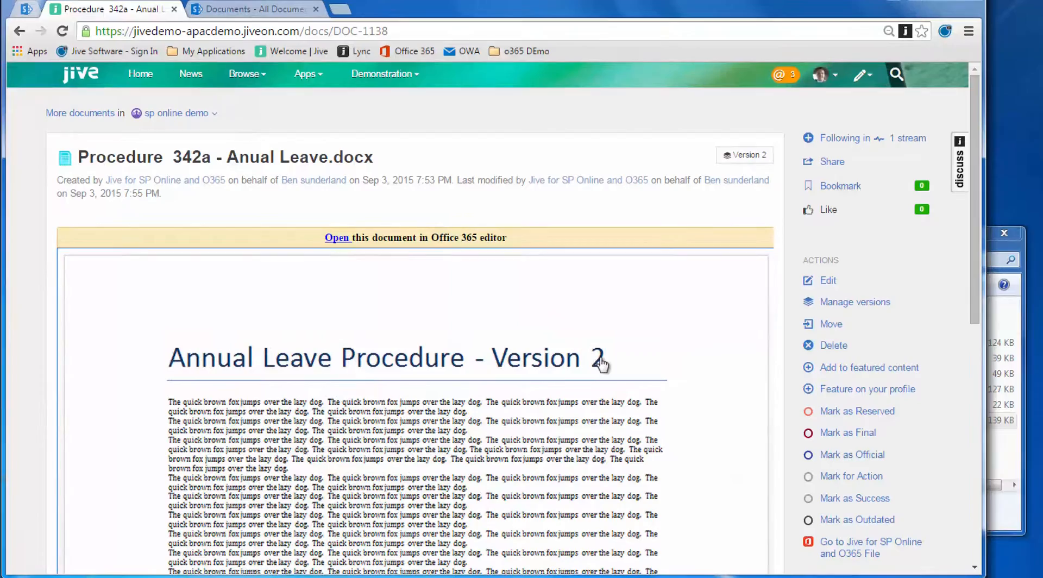
scroll("down", 3)
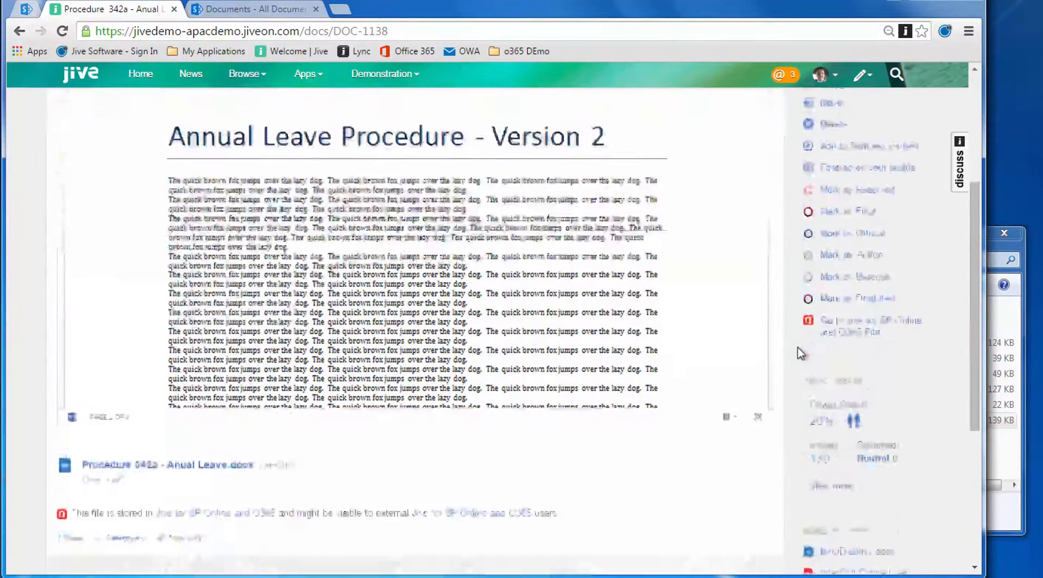
scroll("down", 3)
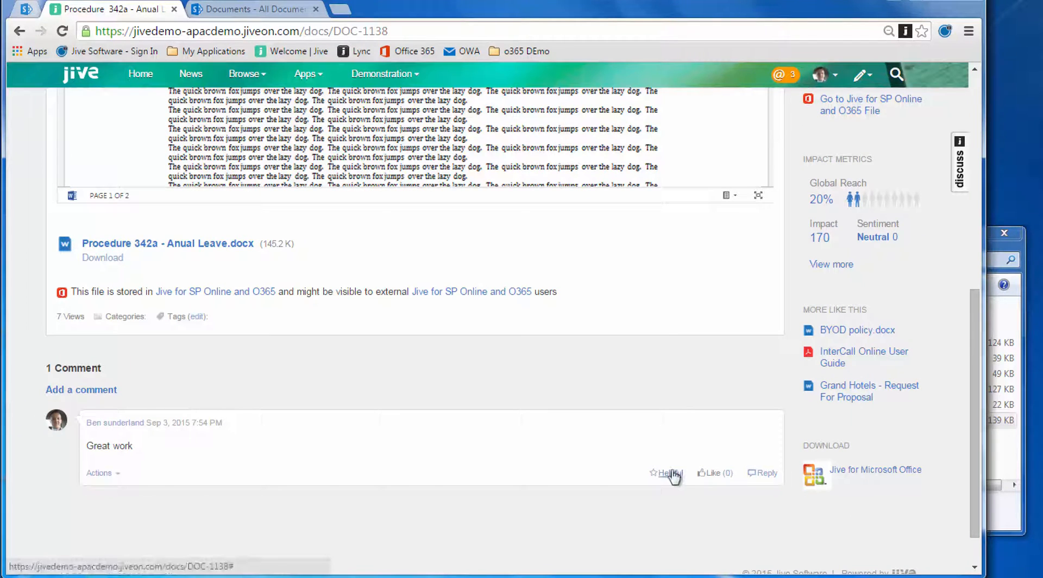
left_click(667, 473)
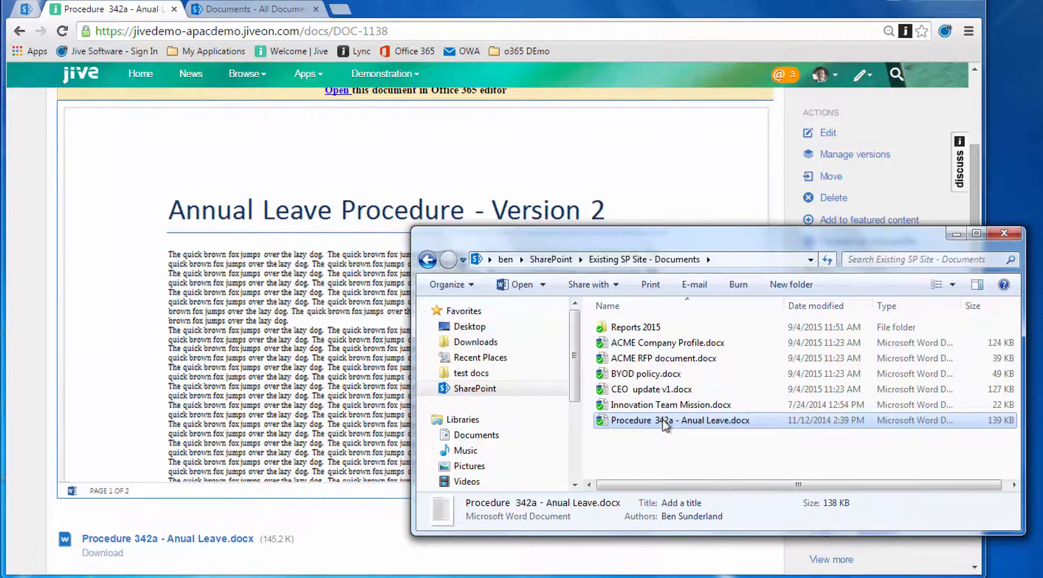
- Check the Procedure 342a file updated in Explorer, then launch Microsoft Word
double_click(679, 420)
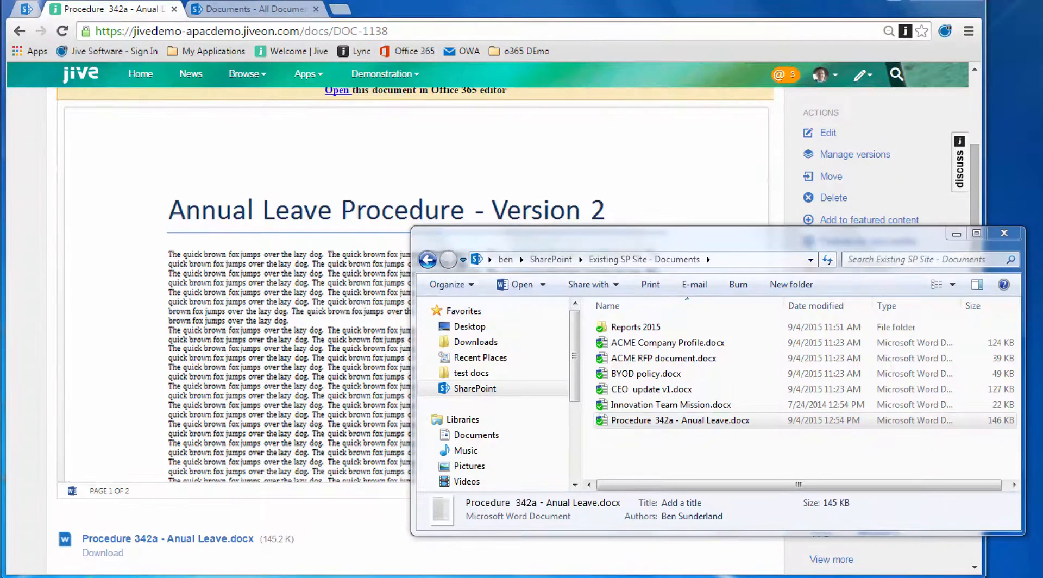
double_click(681, 420)
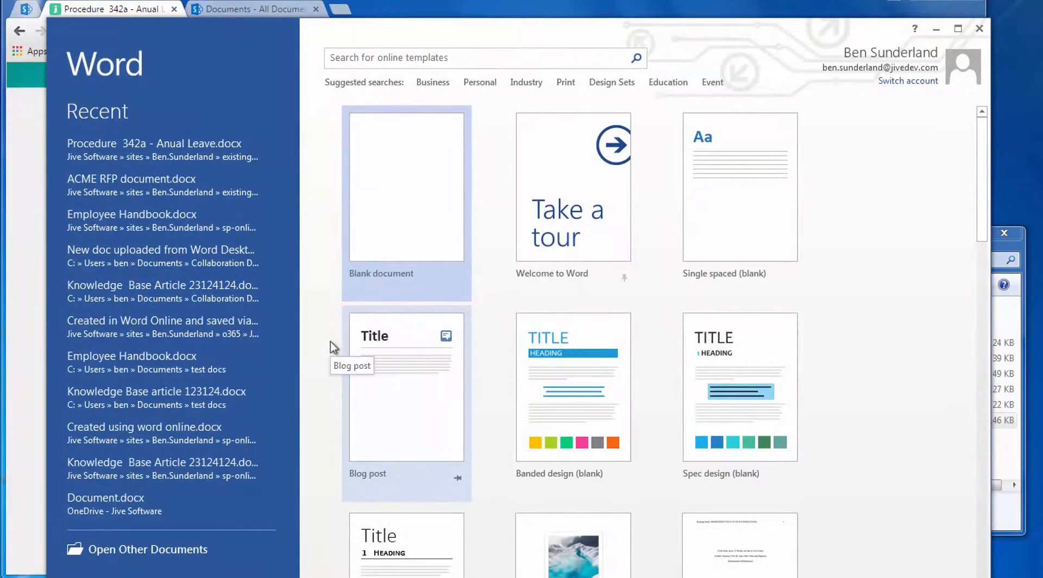
- Create a new Word document and start publishing it from the JIVE ribbon
left_click(406, 189)
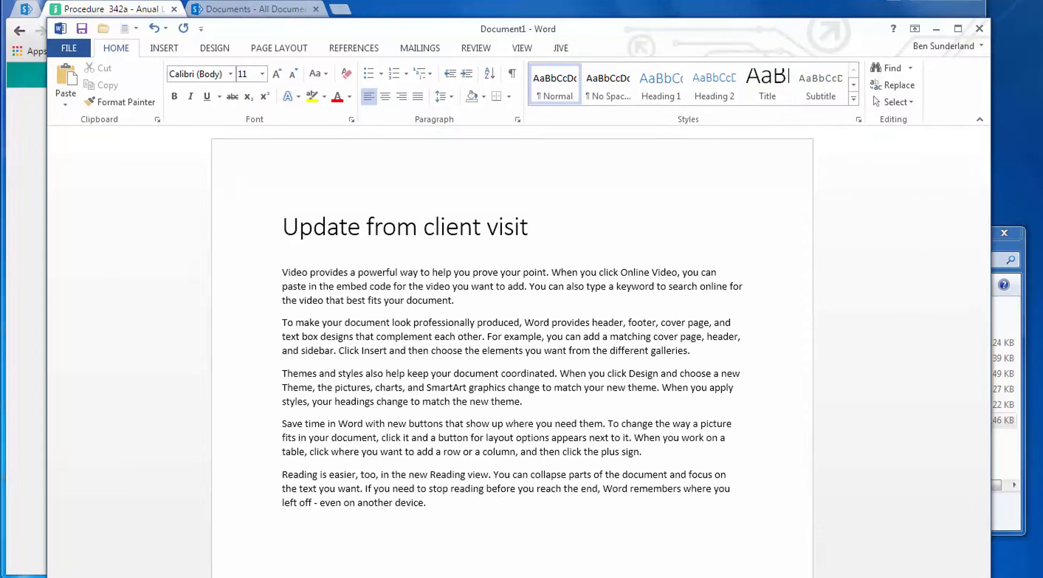
mouse_move(556, 63)
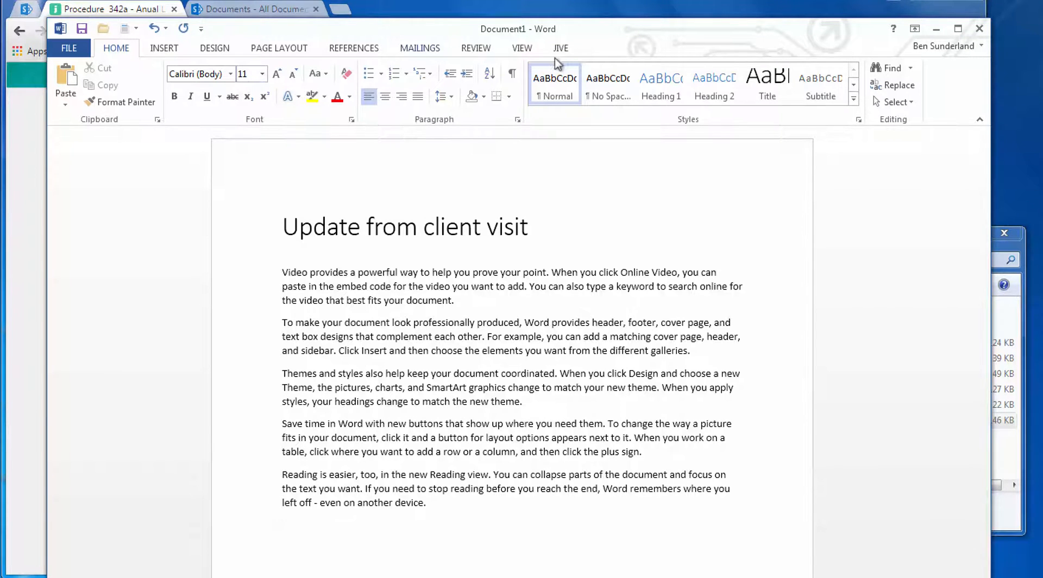
left_click(559, 48)
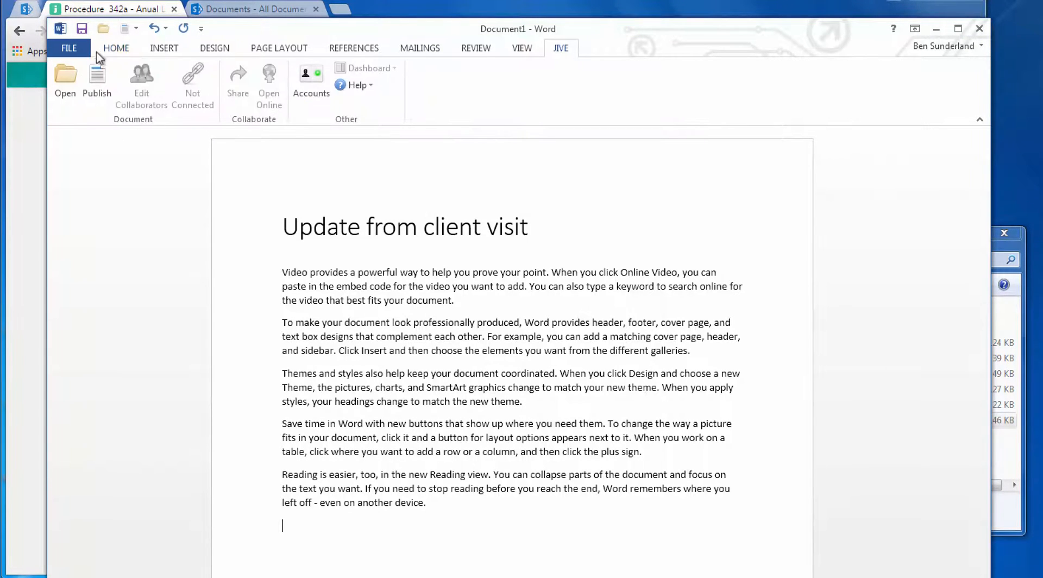
left_click(96, 79)
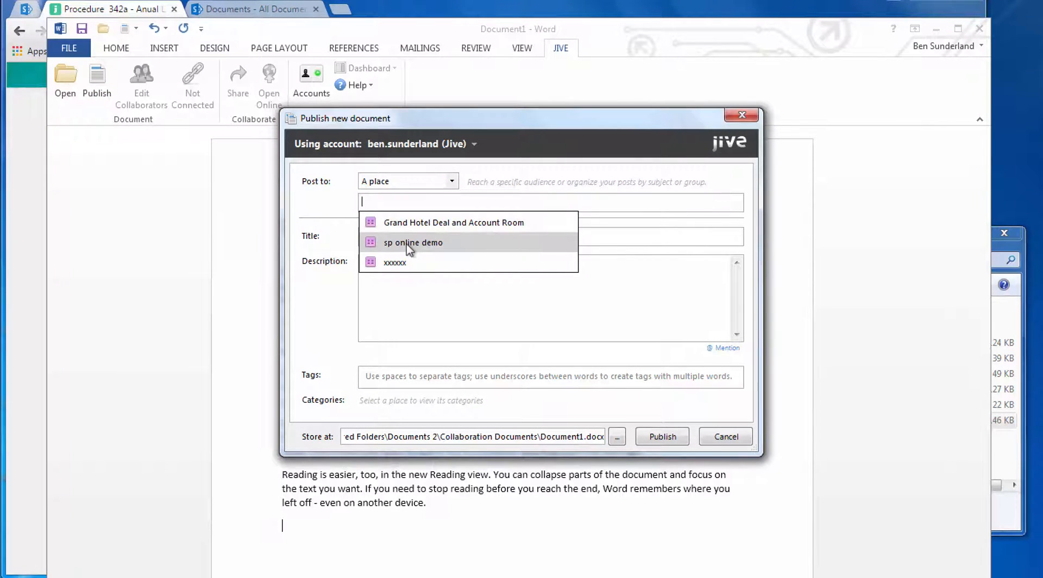
- Publish the document to sp online demo titled 'client update' and show its Jive details
left_click(412, 242)
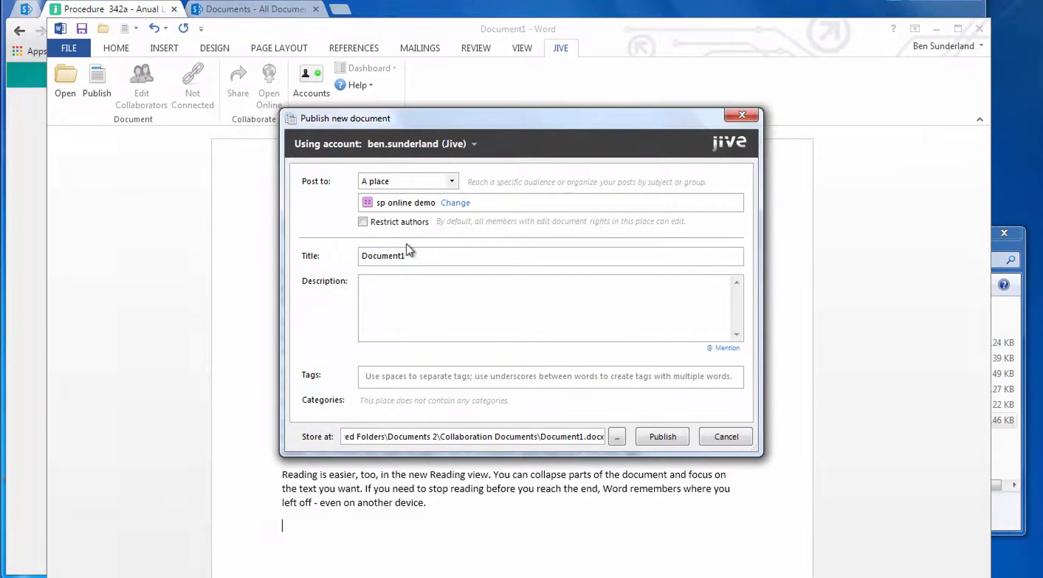
left_click(417, 255)
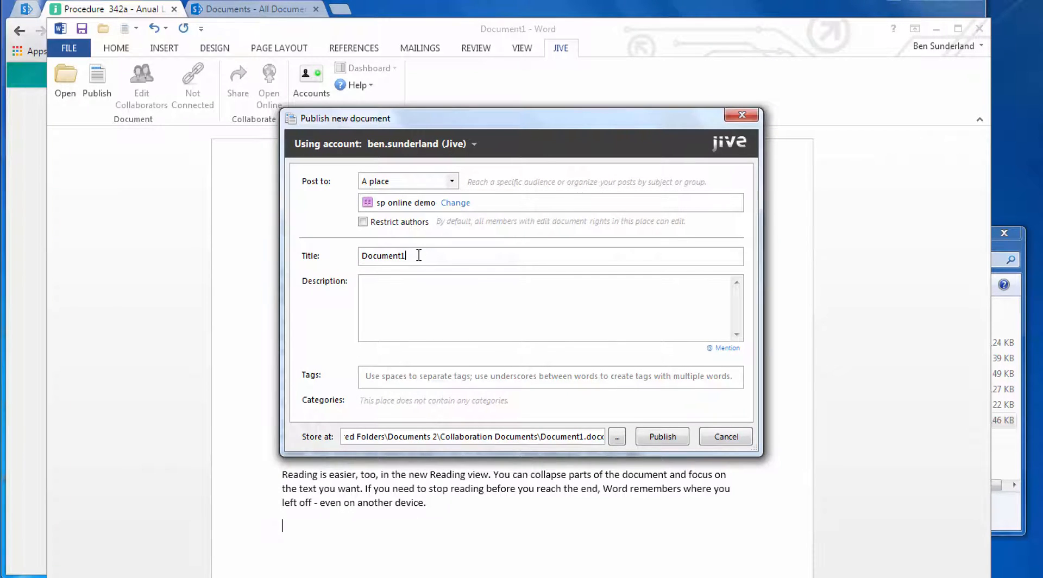
type("client update")
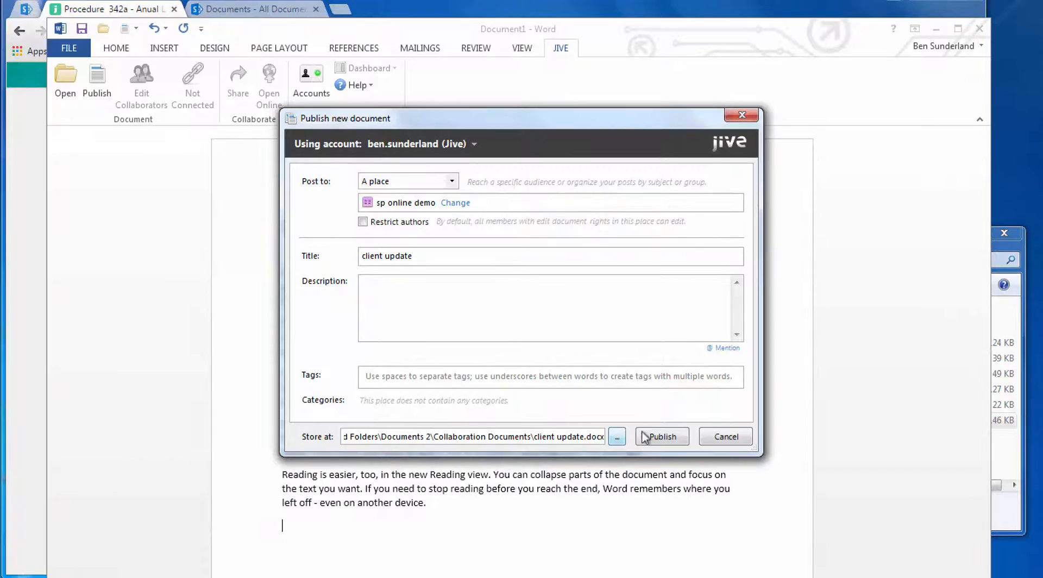
left_click(661, 436)
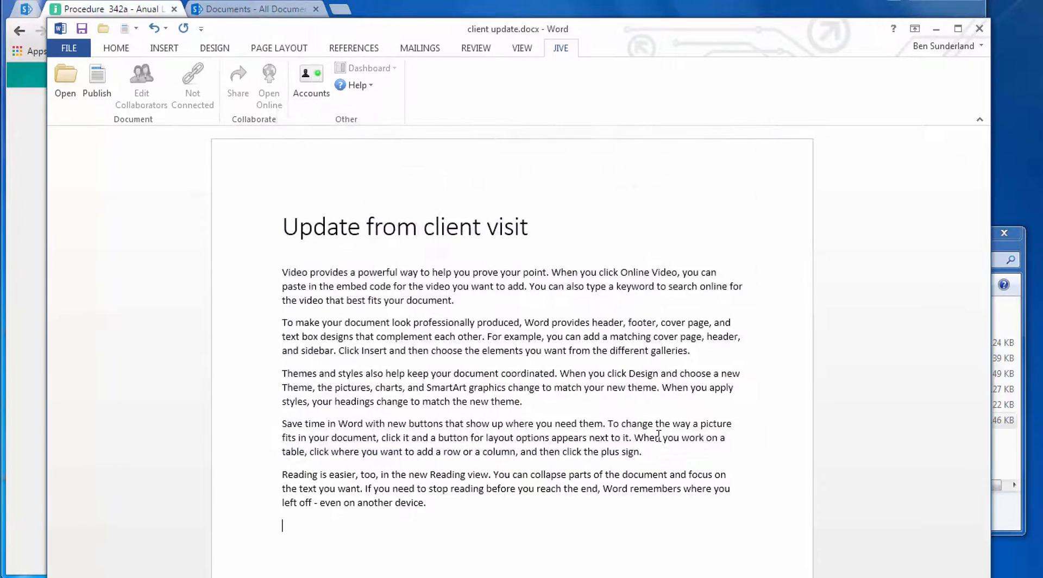
left_click(97, 80)
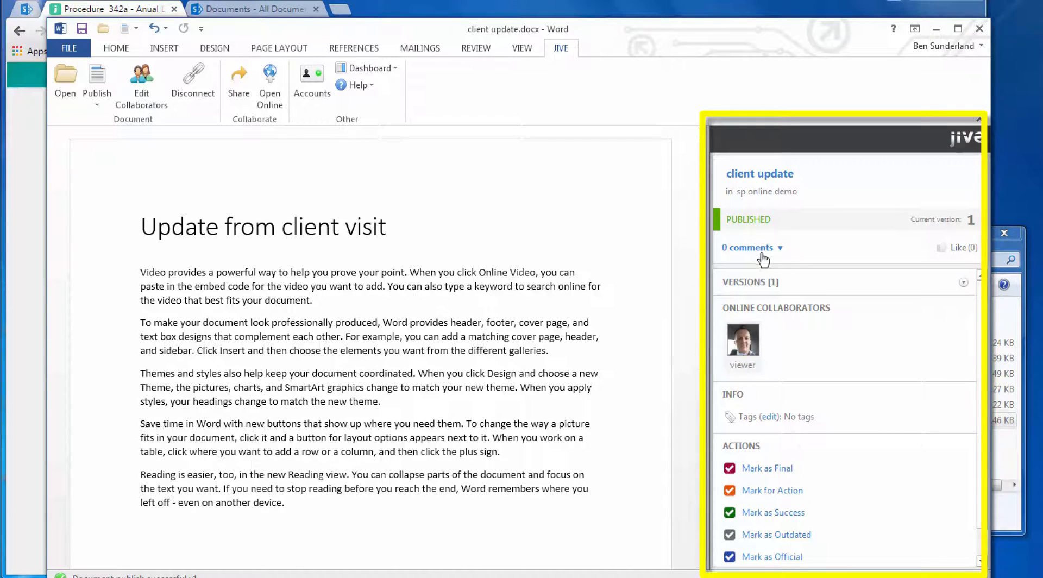
left_click(747, 247)
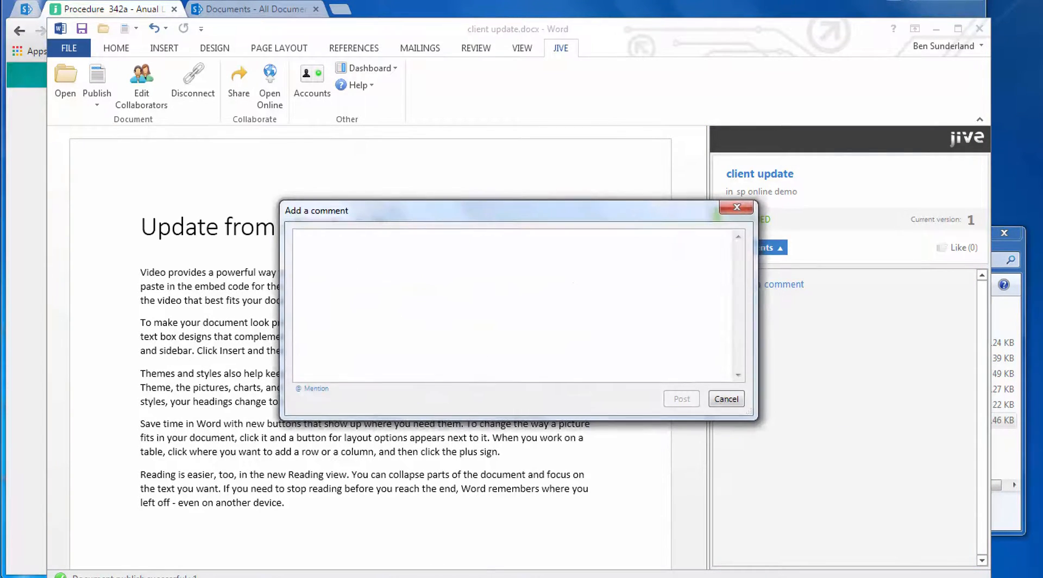
type("please read this @eli")
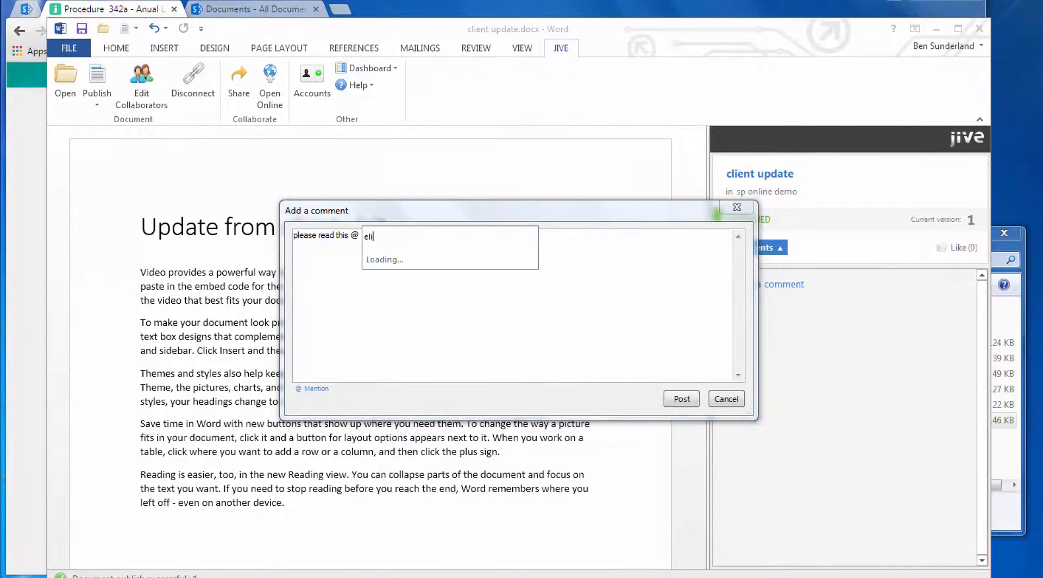
type("s")
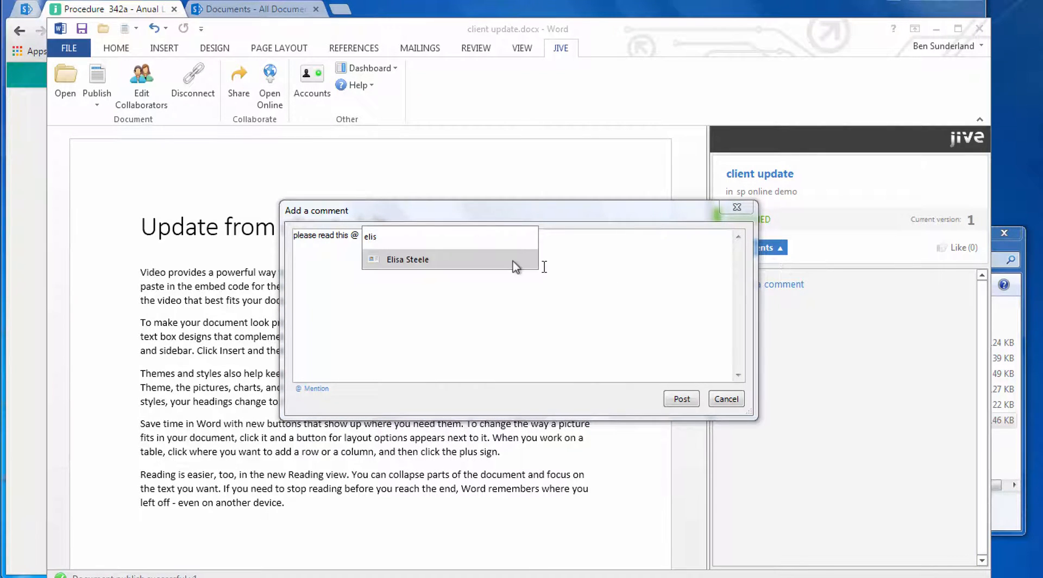
left_click(407, 258)
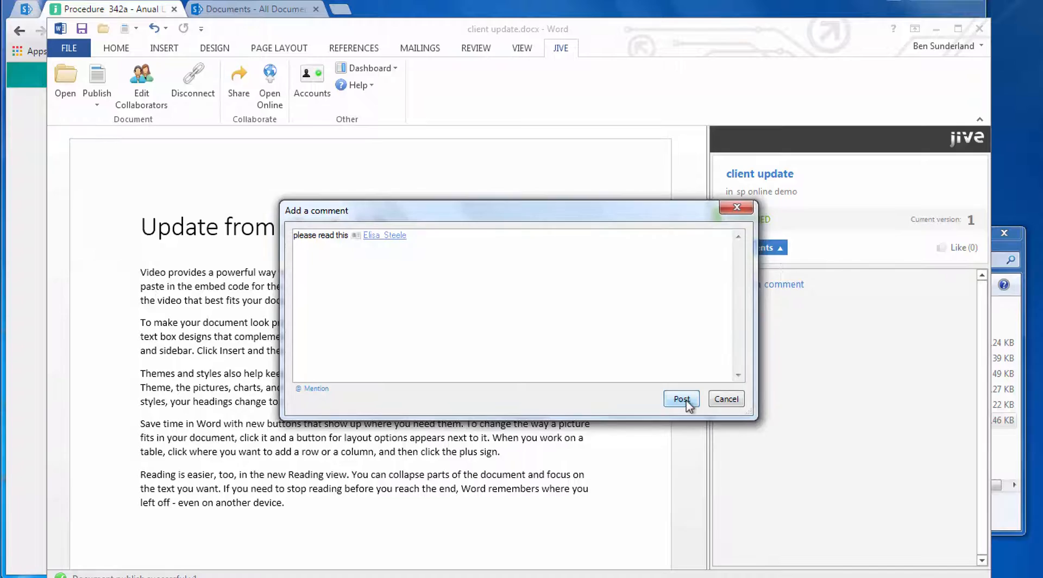
left_click(679, 398)
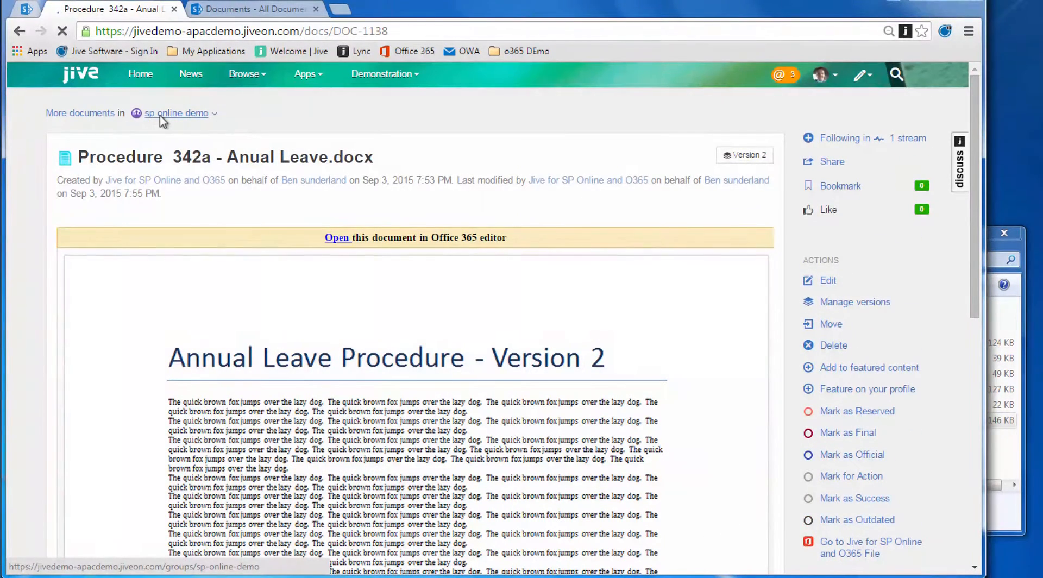
- Open sp online demo, view client update, then switch to the SharePoint Documents tab
left_click(176, 113)
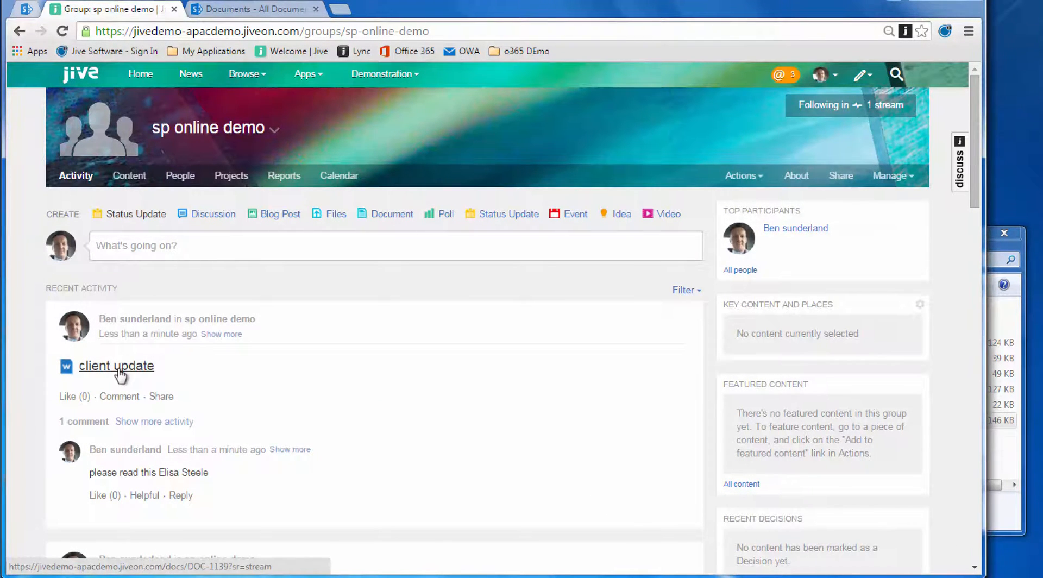
left_click(116, 365)
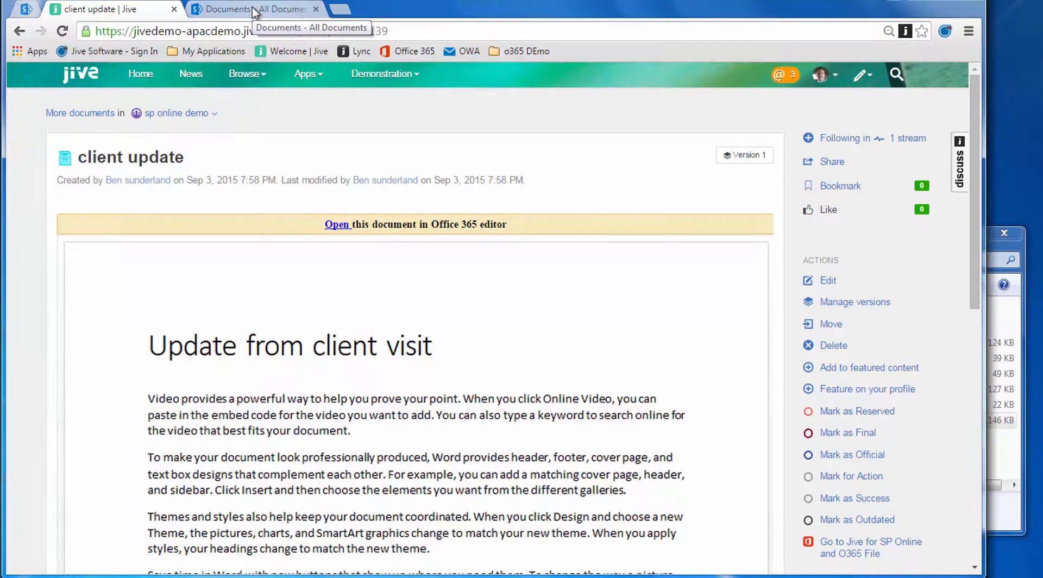
left_click(253, 9)
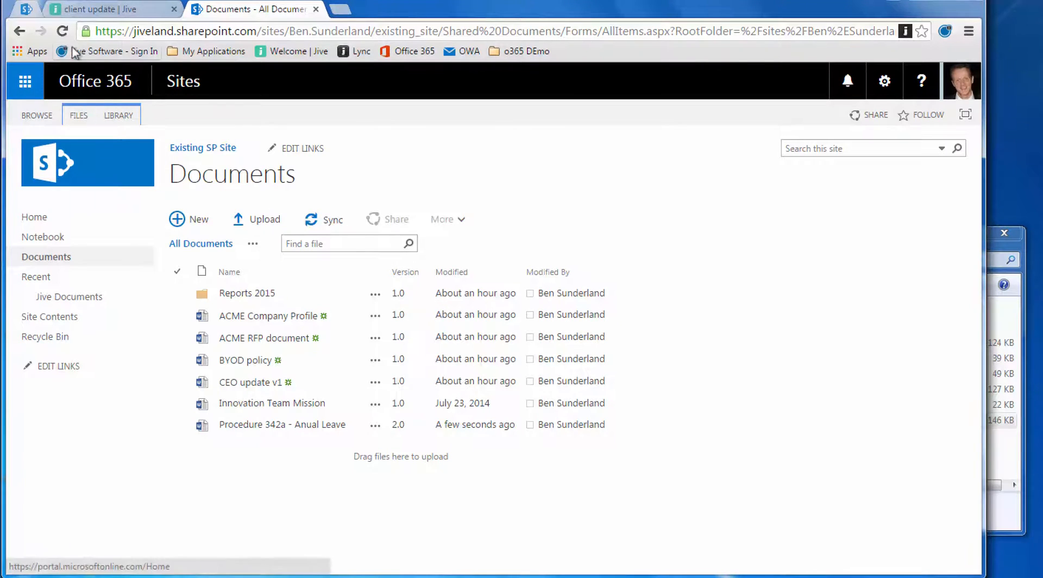
- Refresh the SharePoint library and check client update.docx (20 KB) in Explorer
left_click(266, 337)
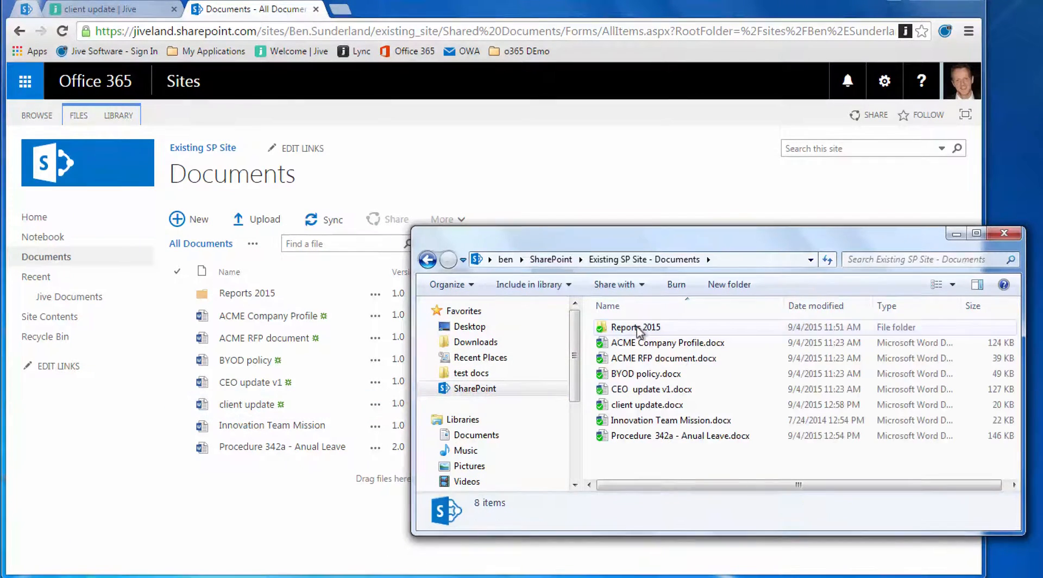
left_click(647, 404)
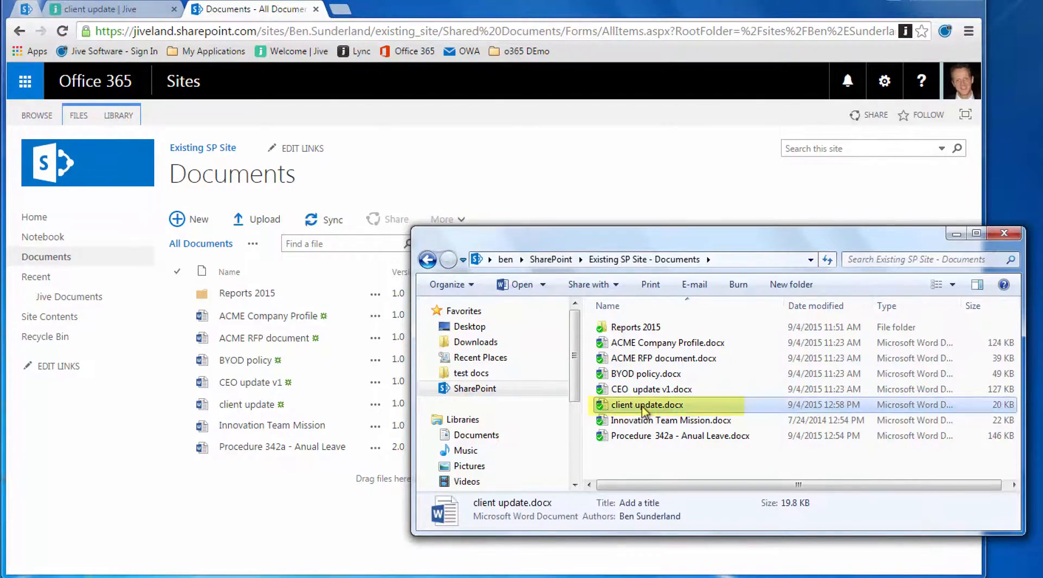